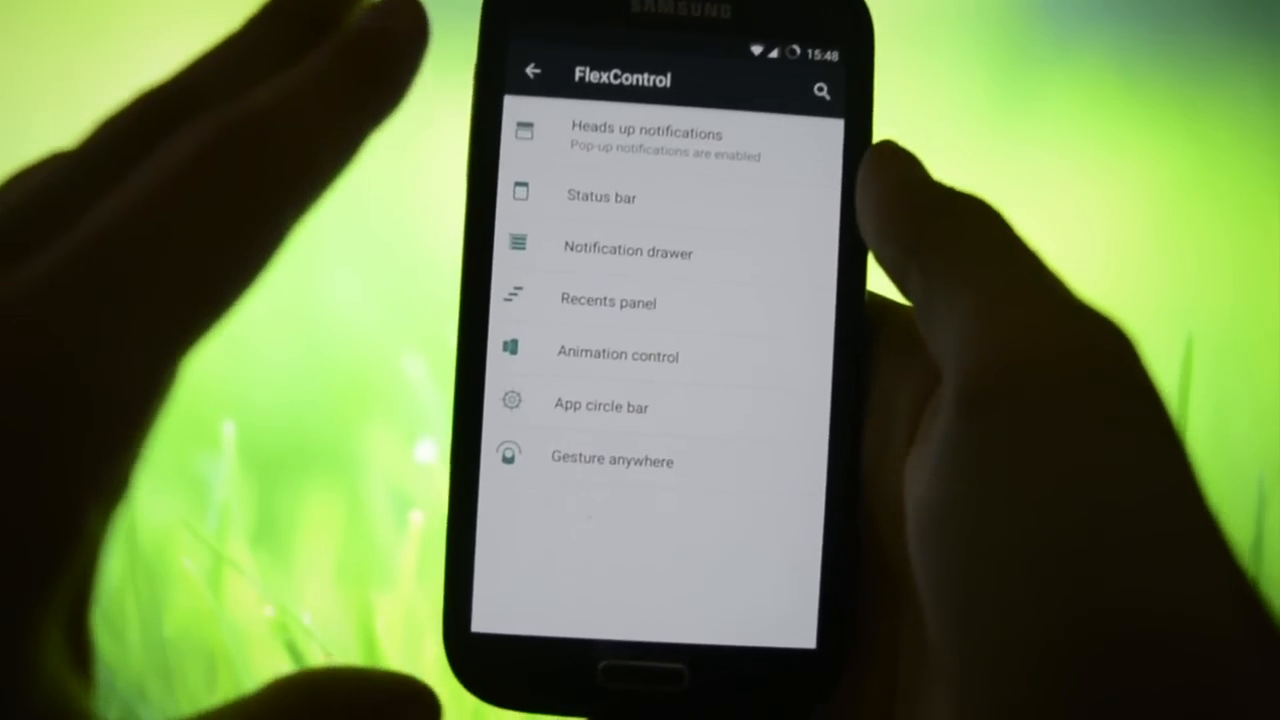
In Status bar settings, show the date Small, Lowercase style, with Condensed font.
{"action": "left_click", "coordinate": [647, 140]}
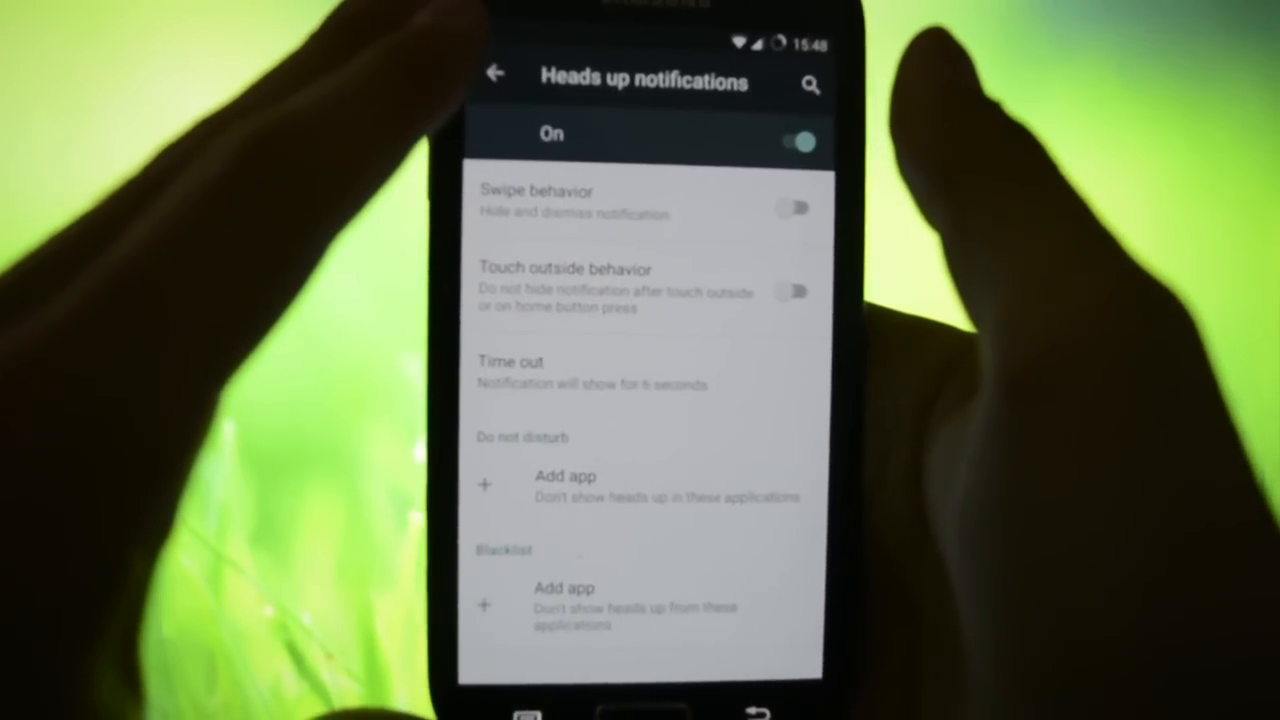
{"action": "left_click", "coordinate": [495, 71]}
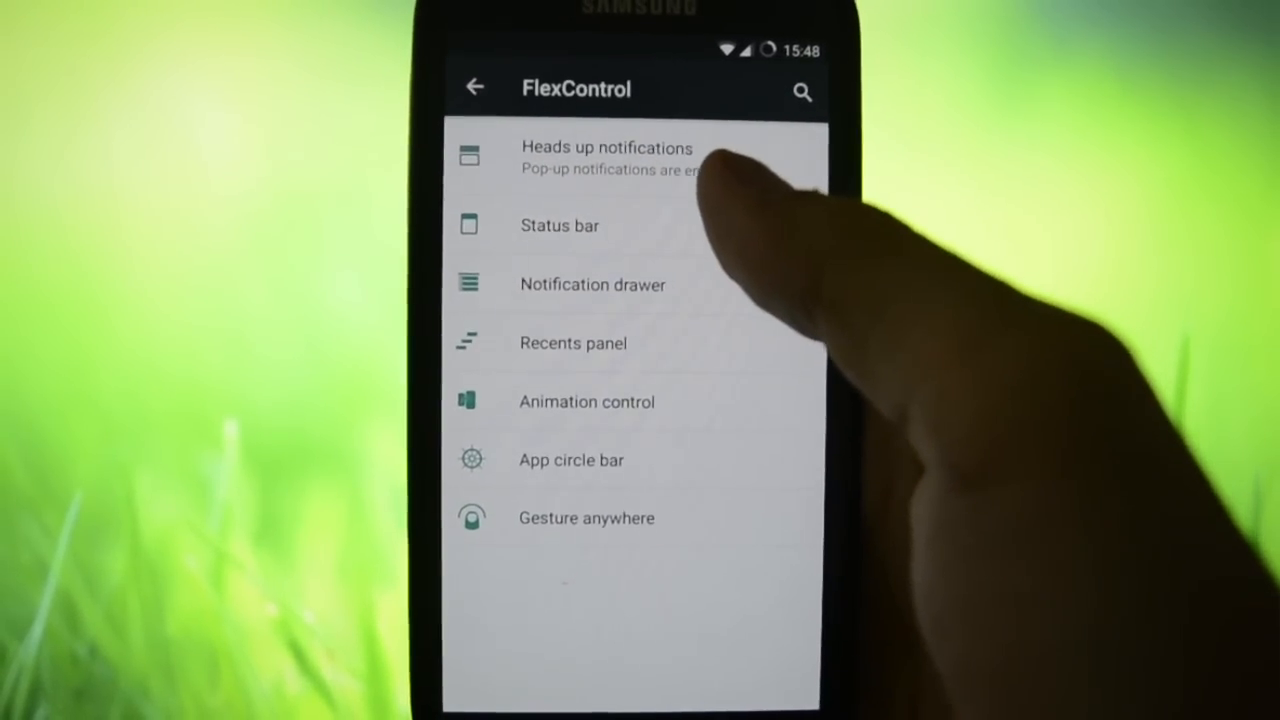
{"action": "left_click", "coordinate": [560, 225]}
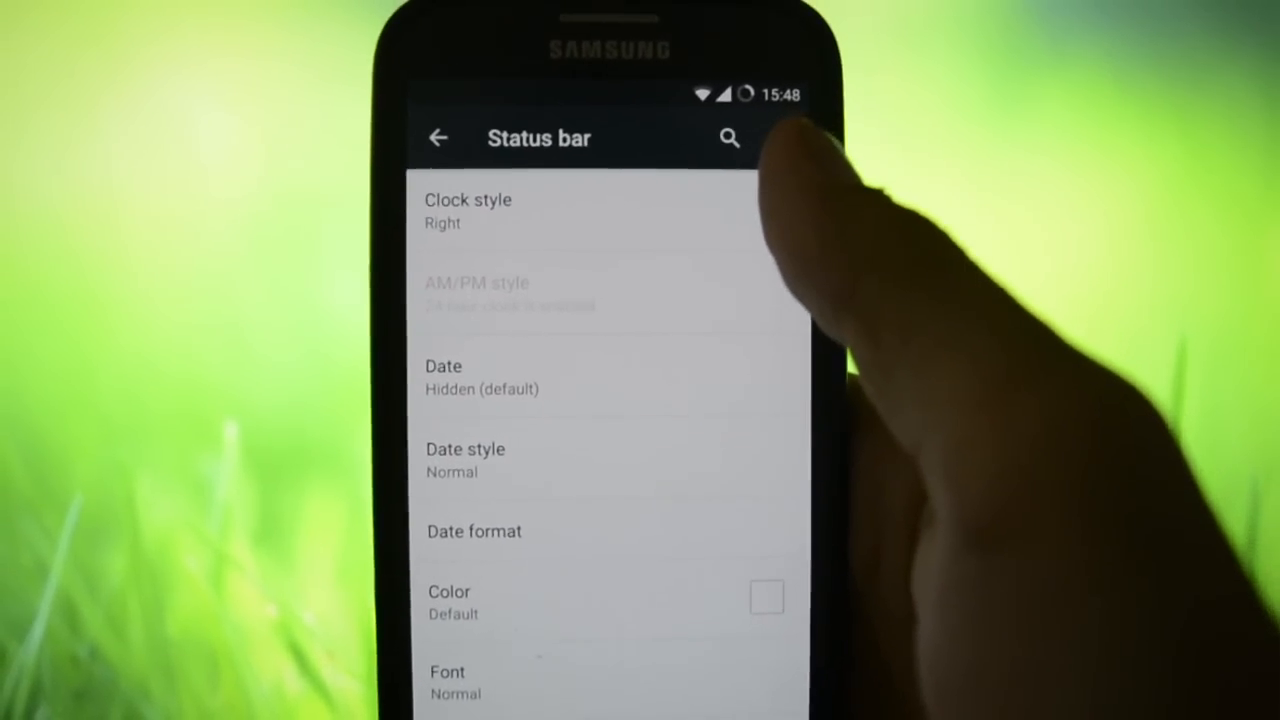
{"action": "left_click", "coordinate": [540, 210]}
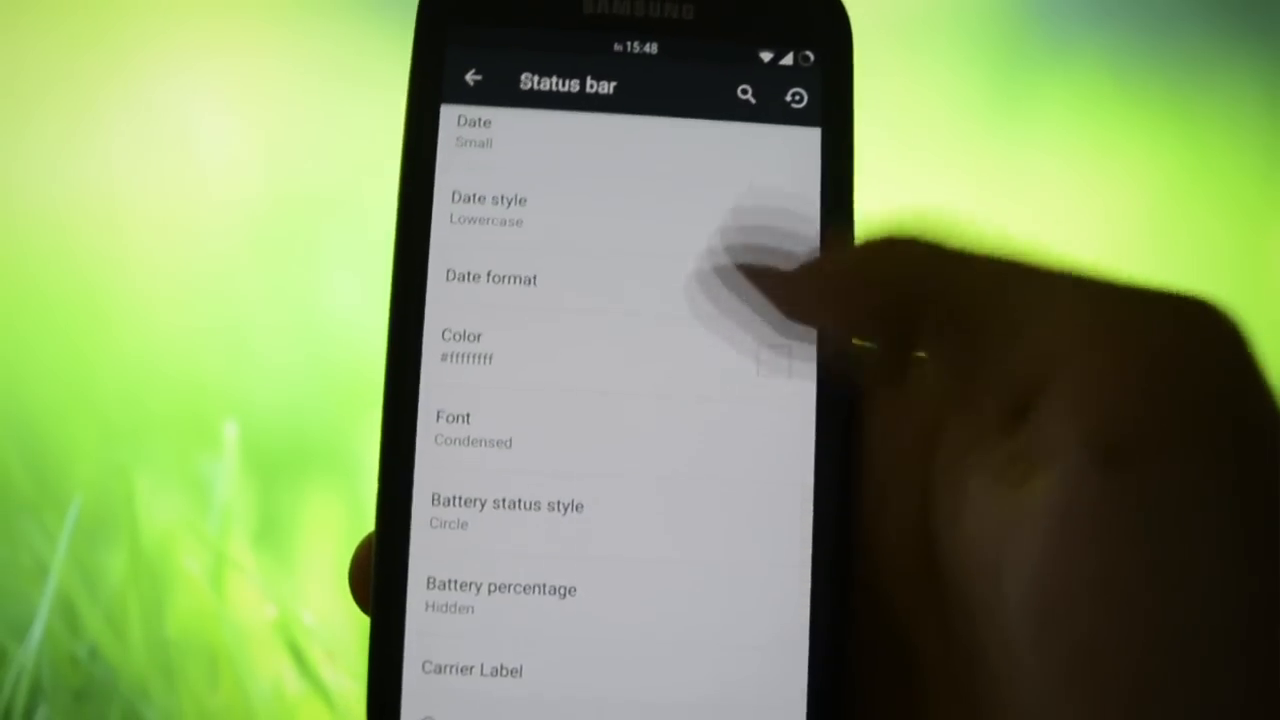
Set battery status style to Dotted circle with percentage next to the icon.
{"action": "scroll", "scroll_direction": "up", "scroll_amount": 3}
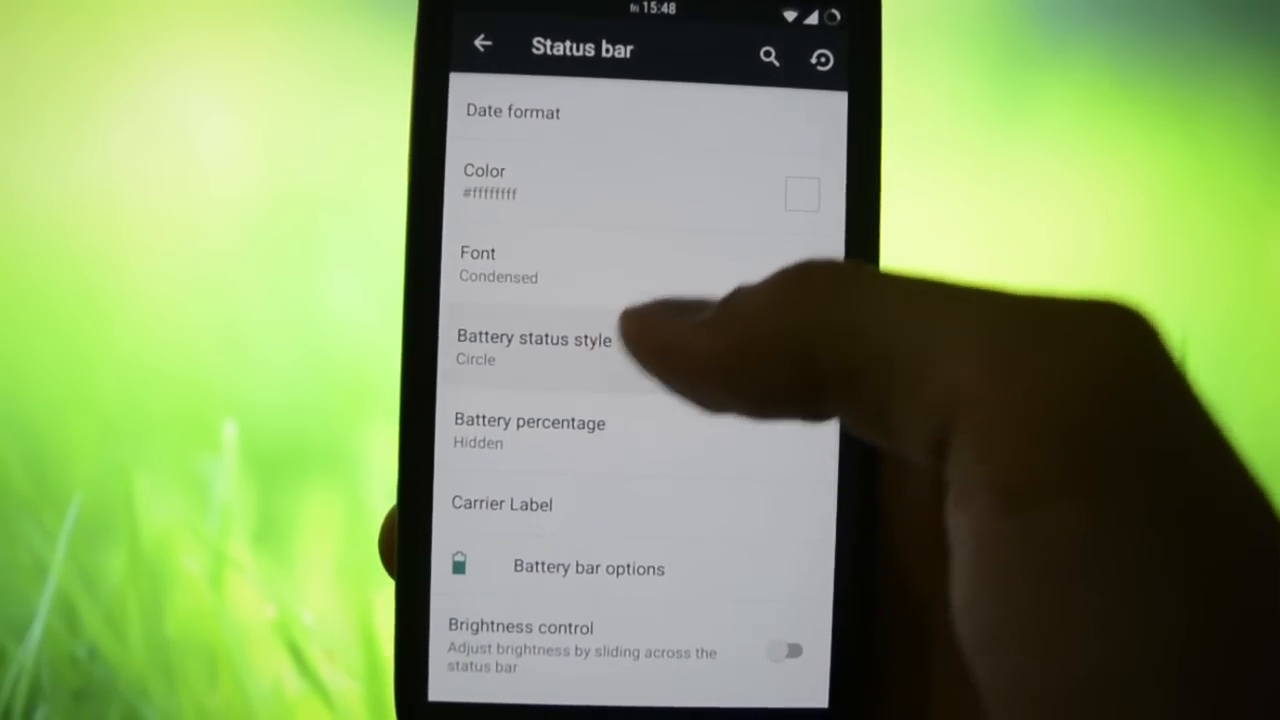
{"action": "left_click", "coordinate": [533, 338]}
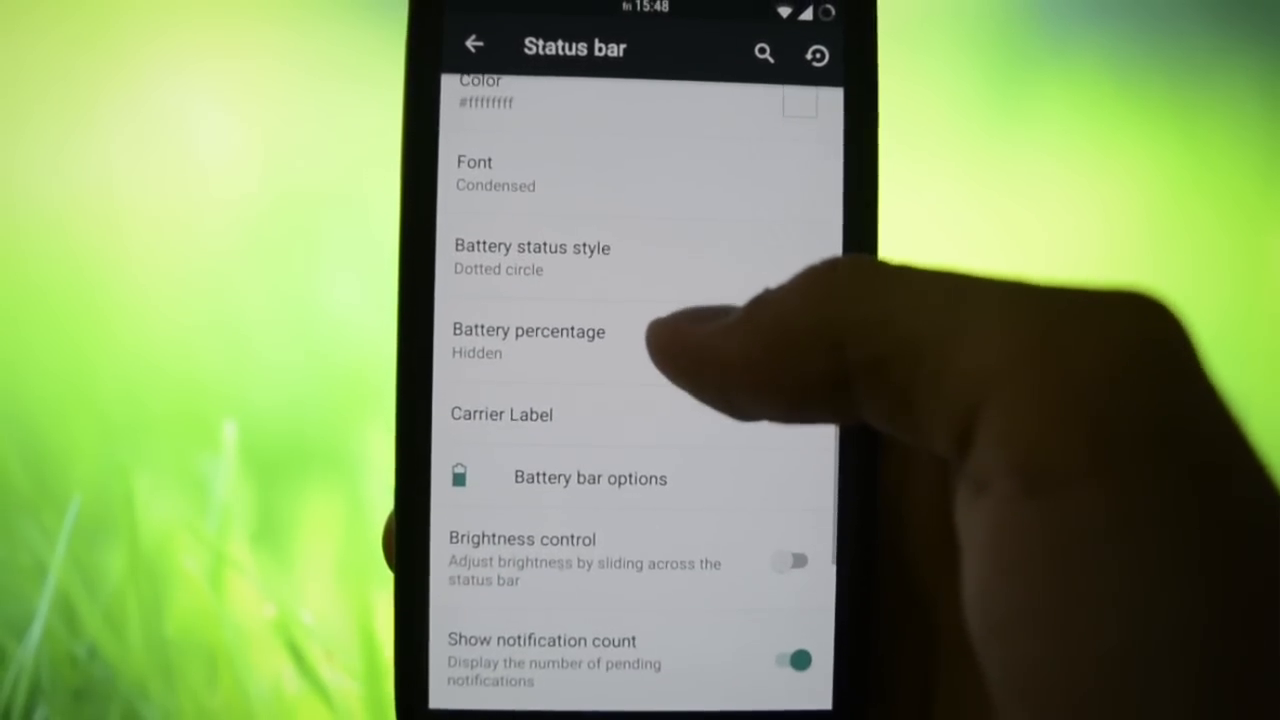
{"action": "left_click", "coordinate": [529, 340]}
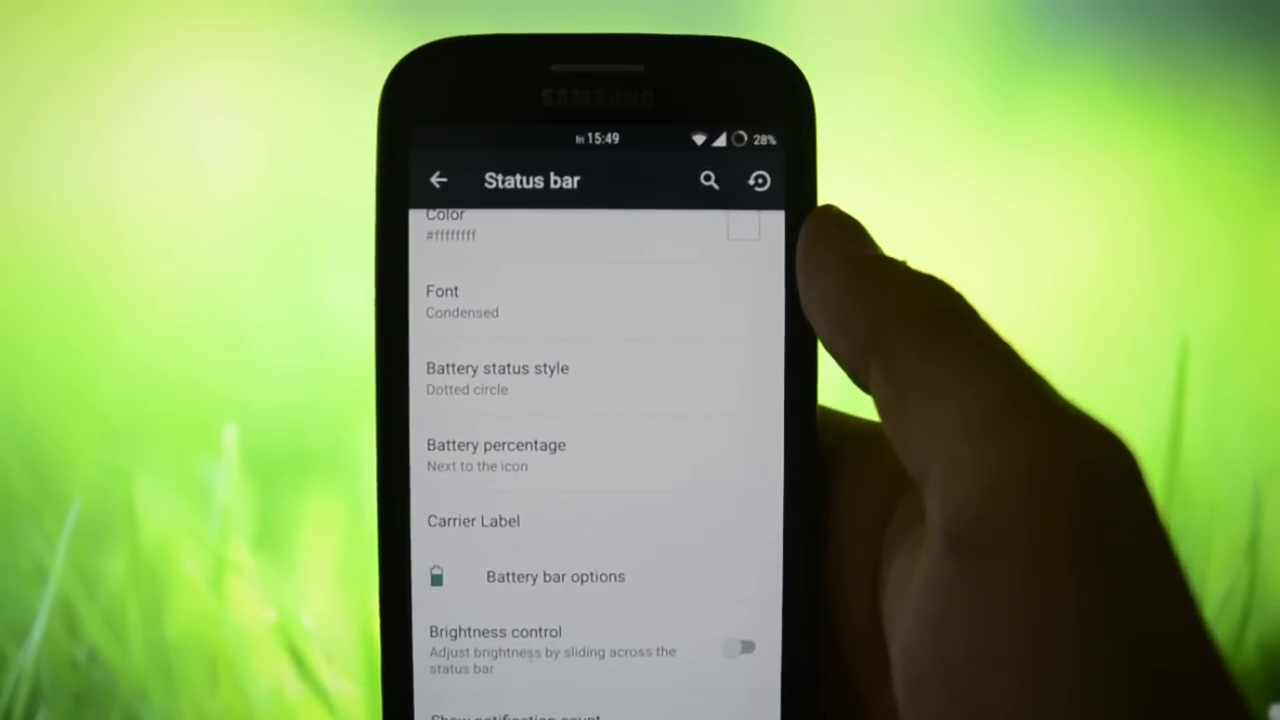
{"action": "scroll", "scroll_direction": "down", "scroll_amount": 3}
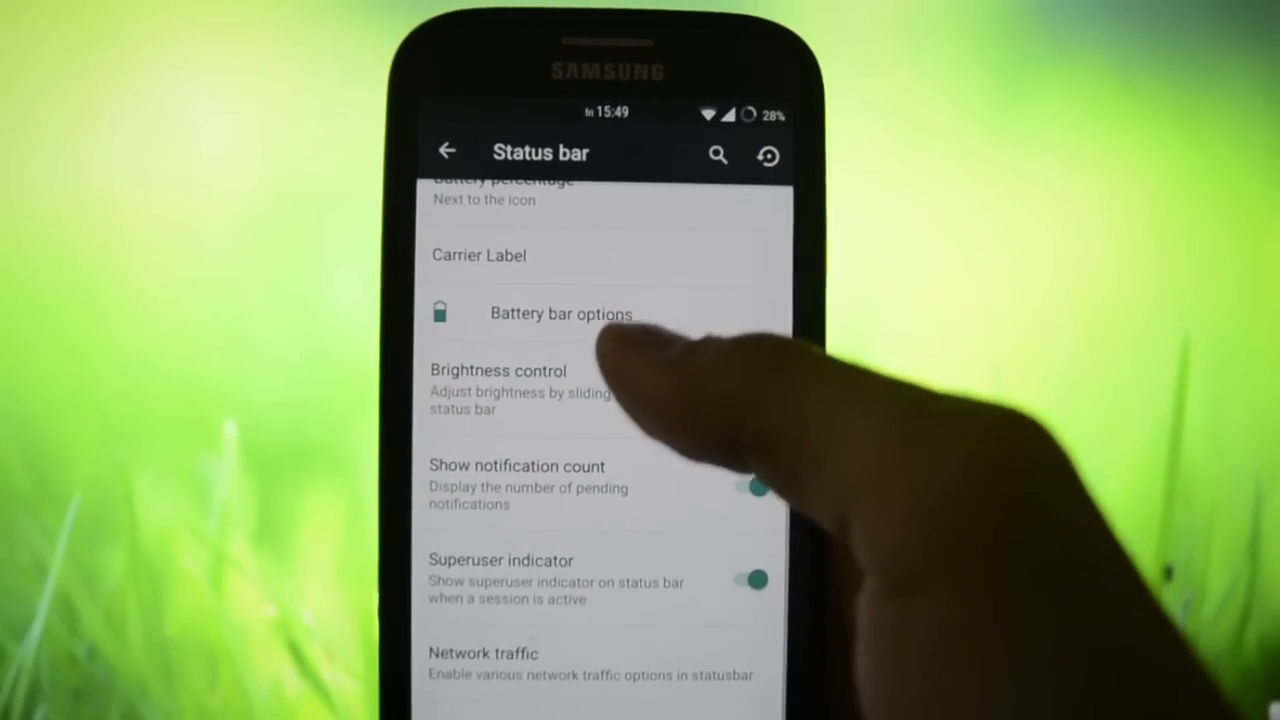
{"action": "left_click", "coordinate": [561, 313]}
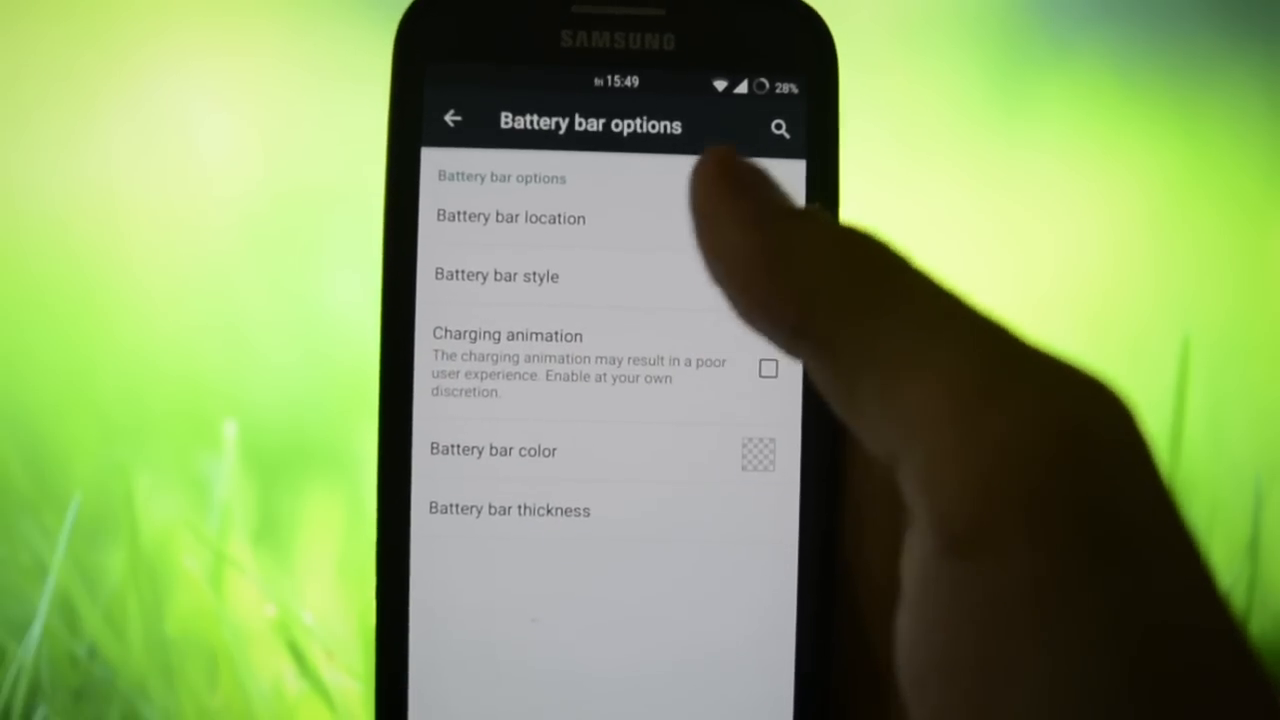
{"action": "left_click", "coordinate": [510, 217]}
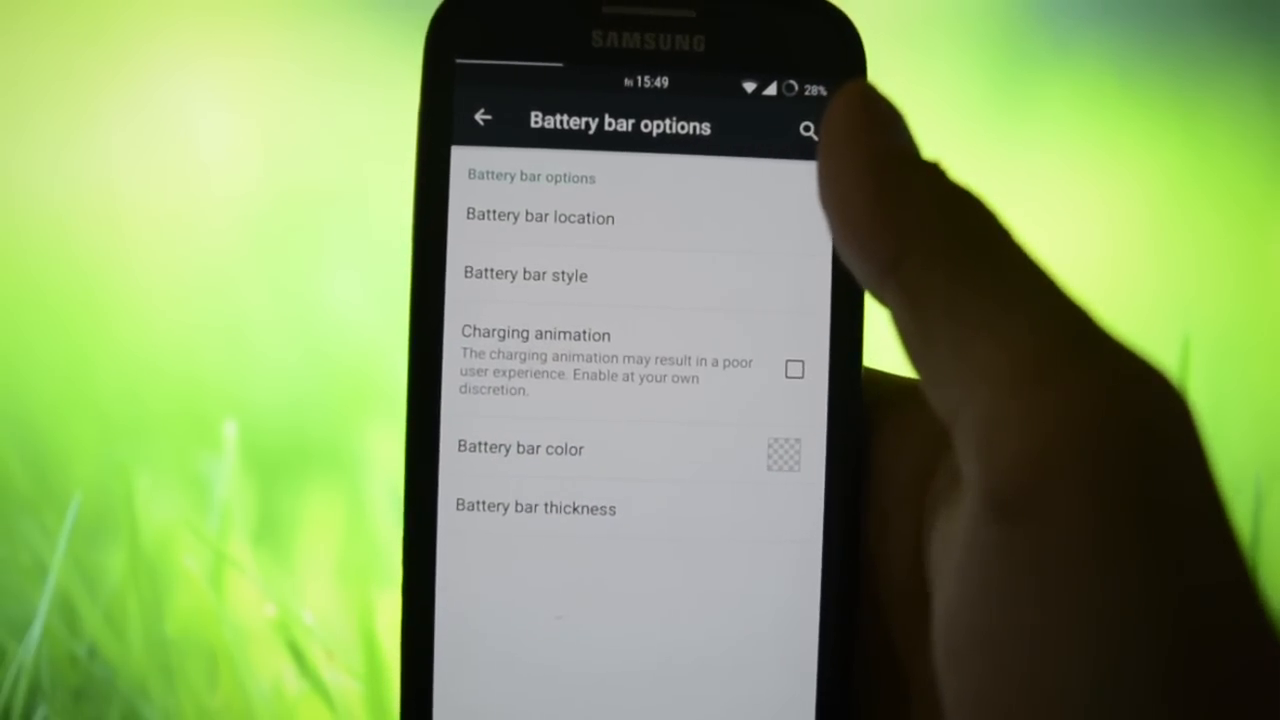
{"action": "left_click", "coordinate": [525, 275]}
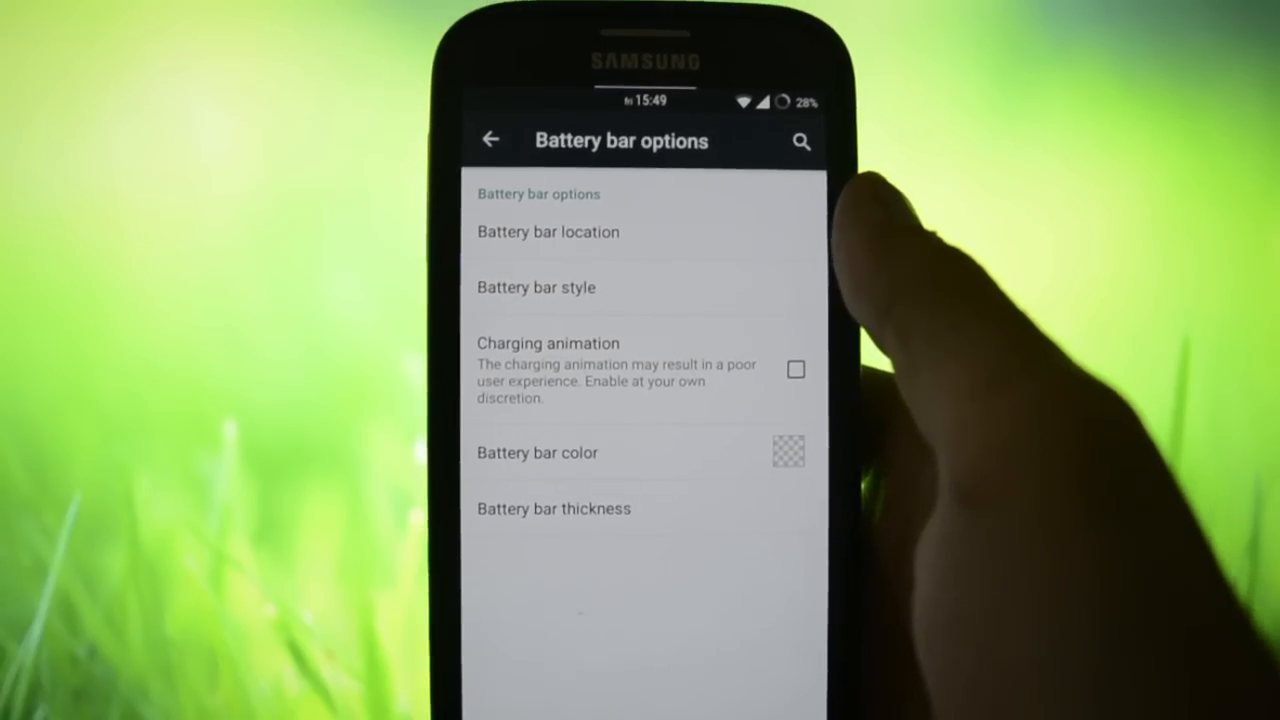
{"action": "left_click", "coordinate": [795, 369]}
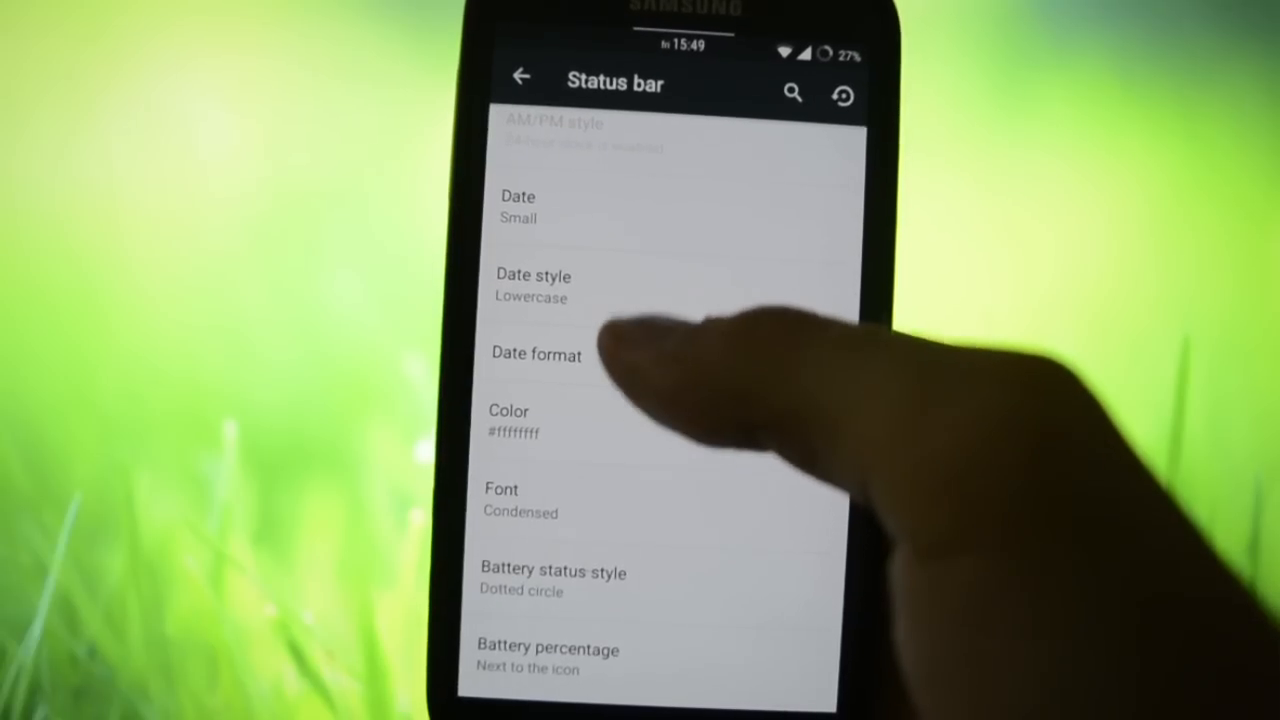
Switch off the Superuser indicator in the status bar and go back to the FlexControl list.
{"action": "left_click", "coordinate": [553, 571]}
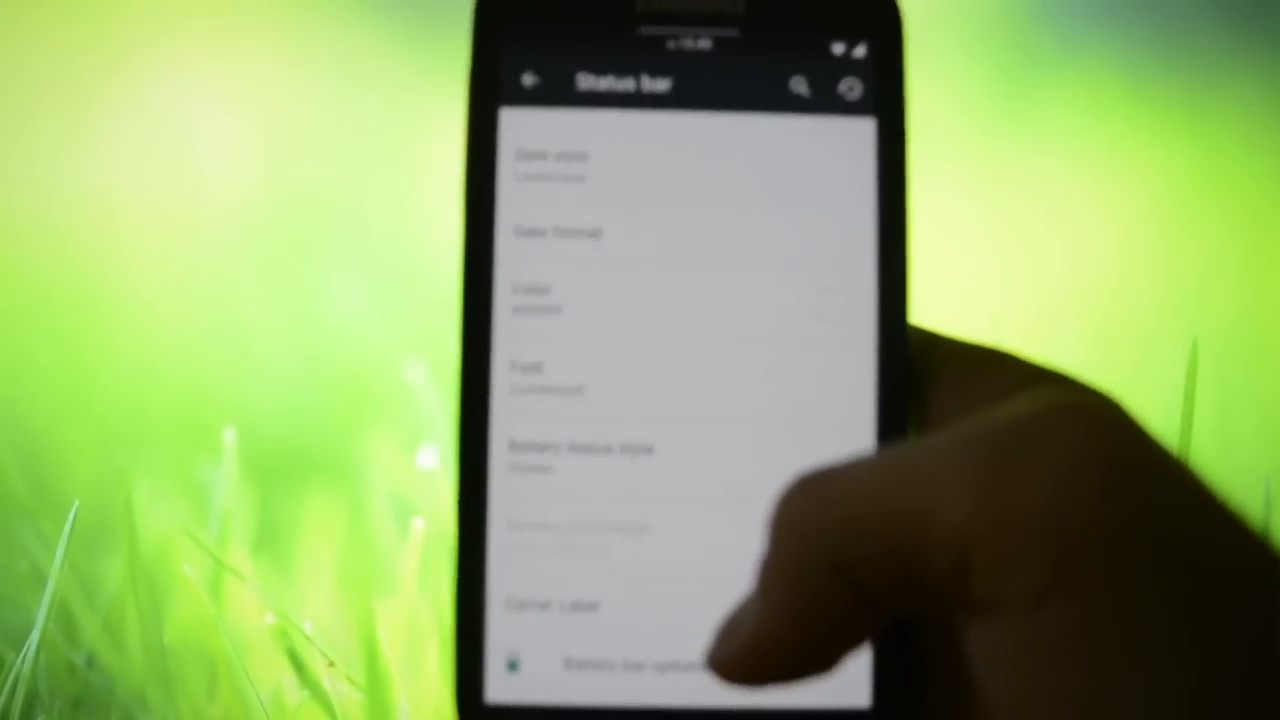
{"action": "scroll", "scroll_direction": "down", "scroll_amount": 3}
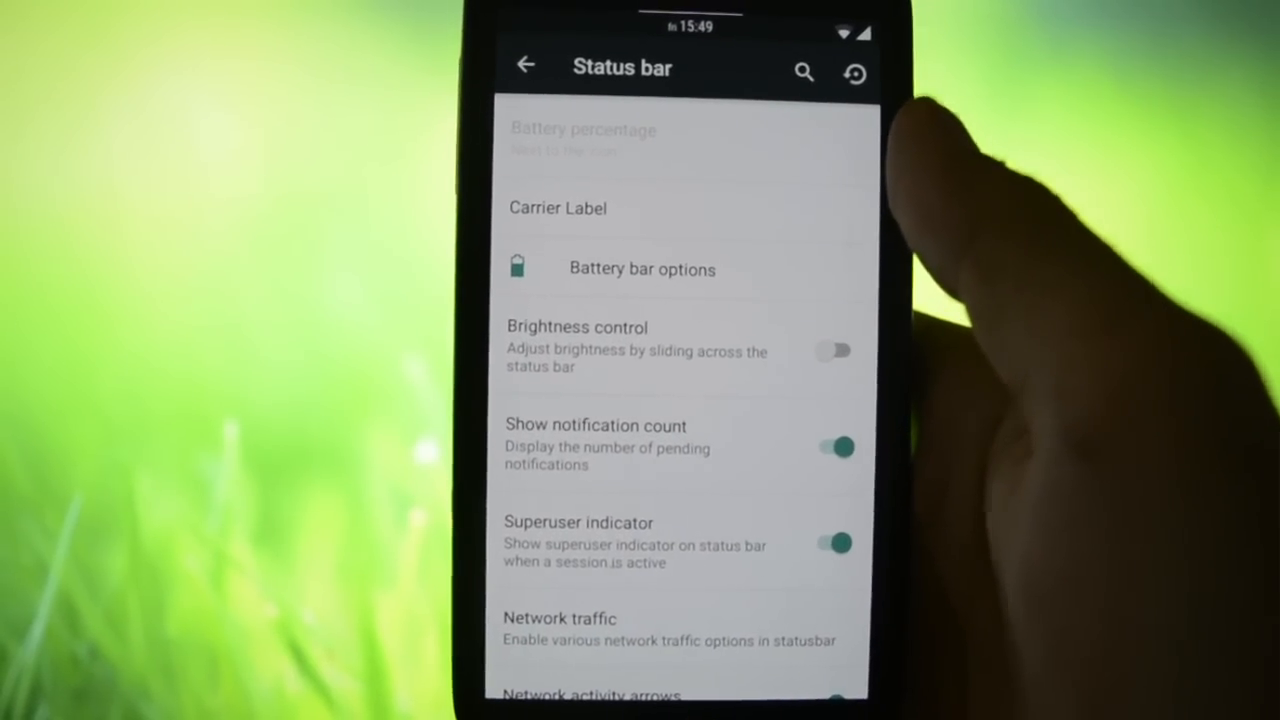
{"action": "scroll", "scroll_direction": "down", "scroll_amount": 3}
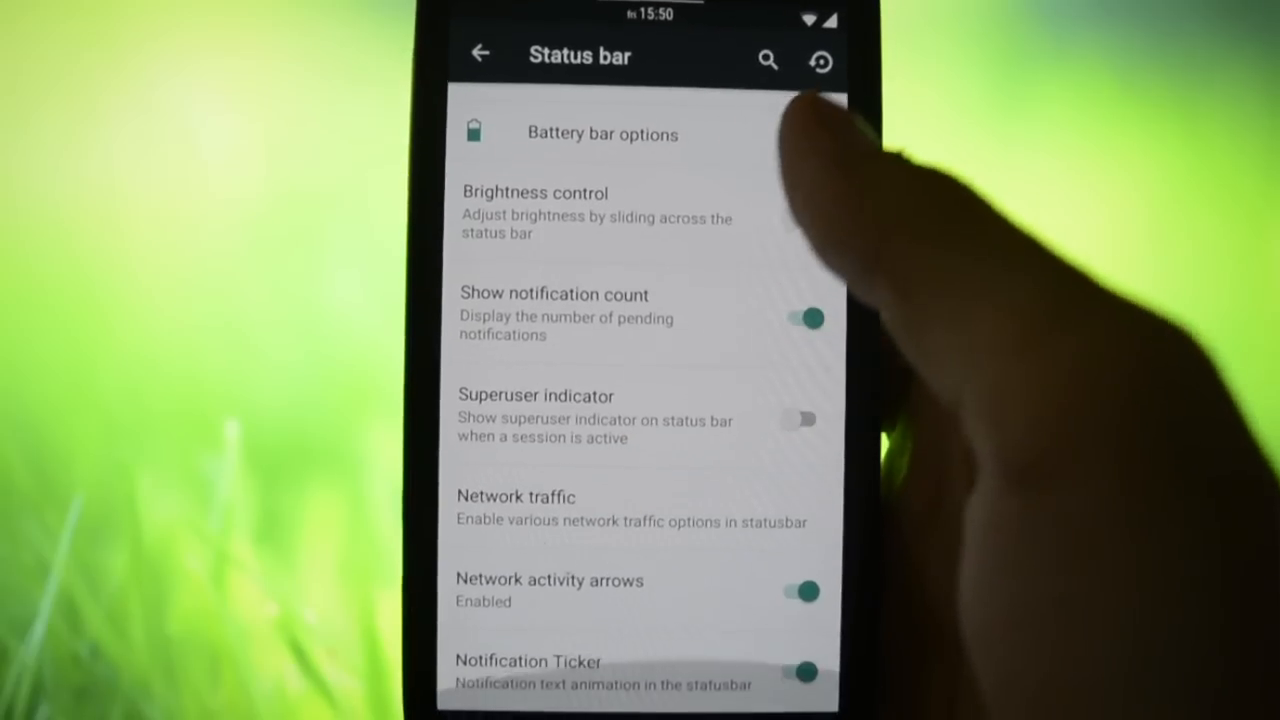
{"action": "scroll", "scroll_direction": "down", "scroll_amount": 3}
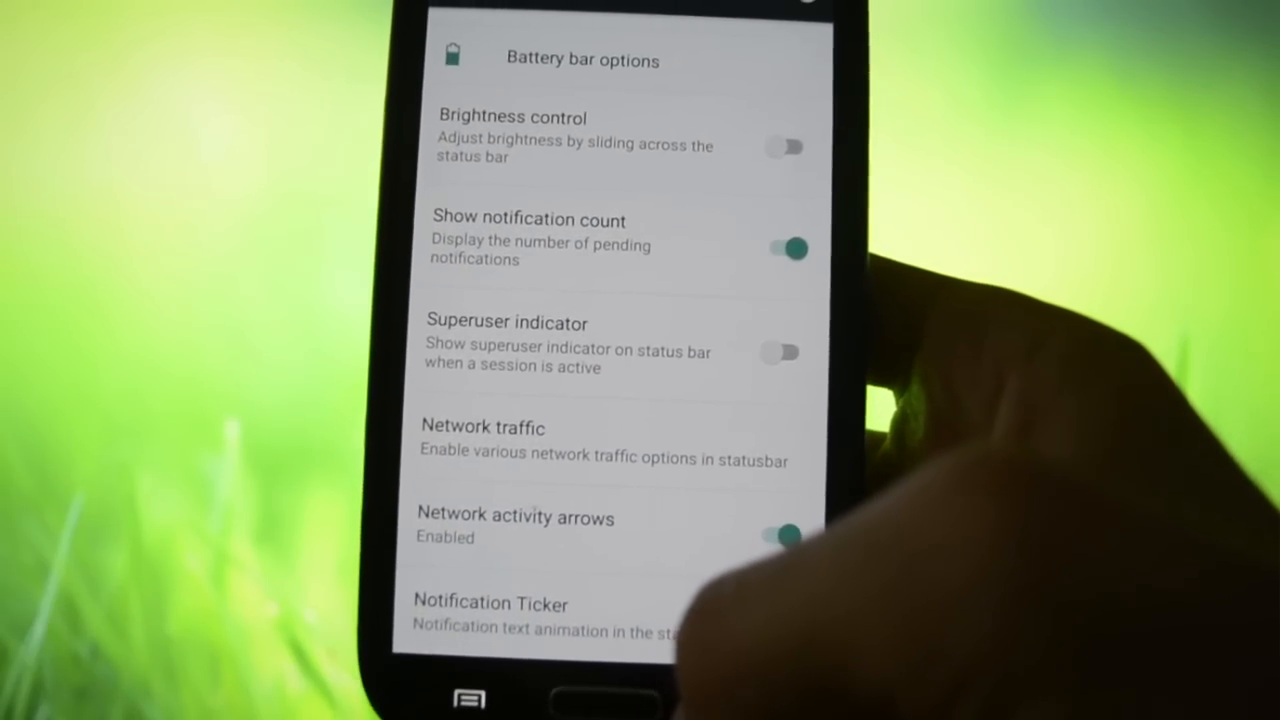
{"action": "left_click", "coordinate": [476, 28]}
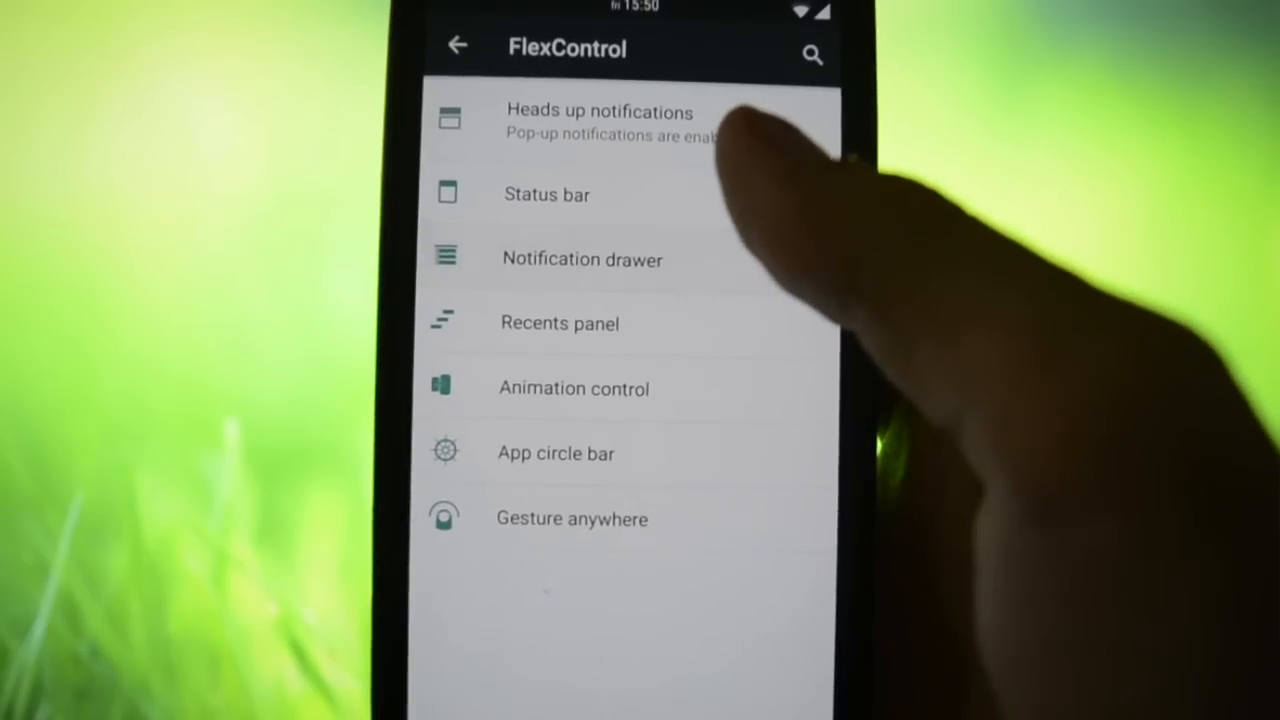
From Notification drawer, add Compass and LTE from the Add new tile list.
{"action": "left_click", "coordinate": [582, 259]}
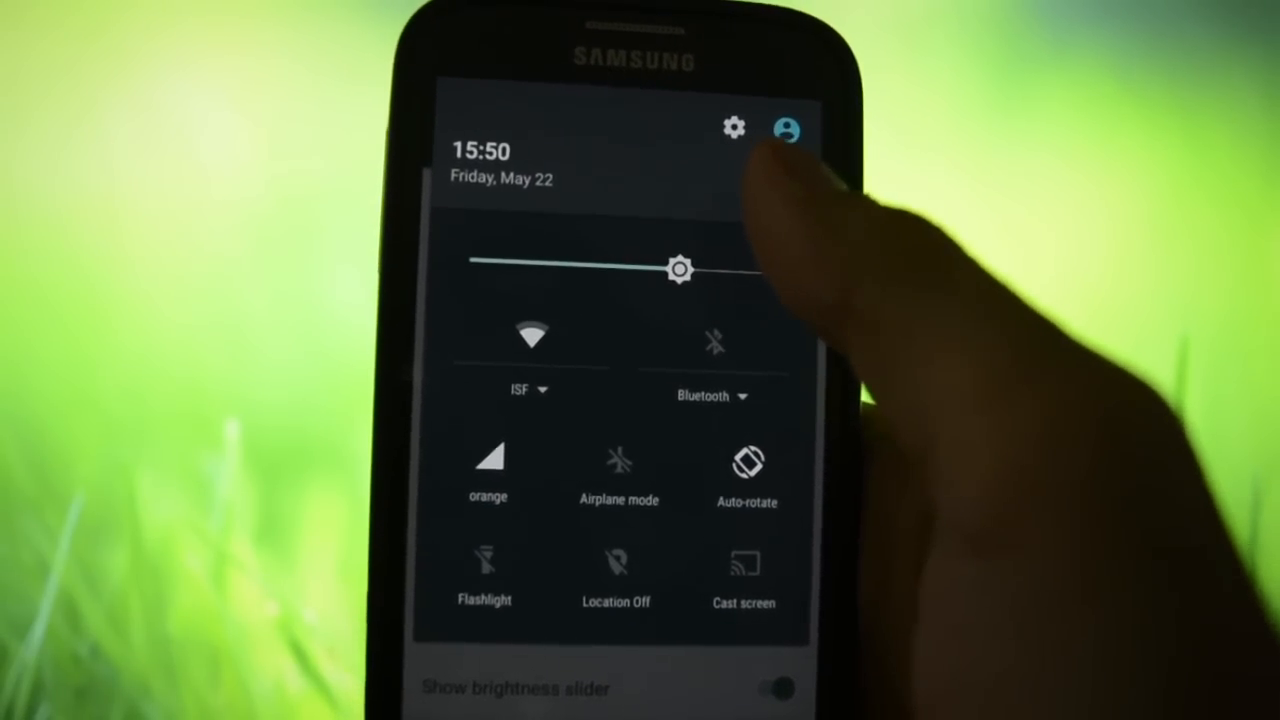
{"action": "left_click", "coordinate": [734, 127]}
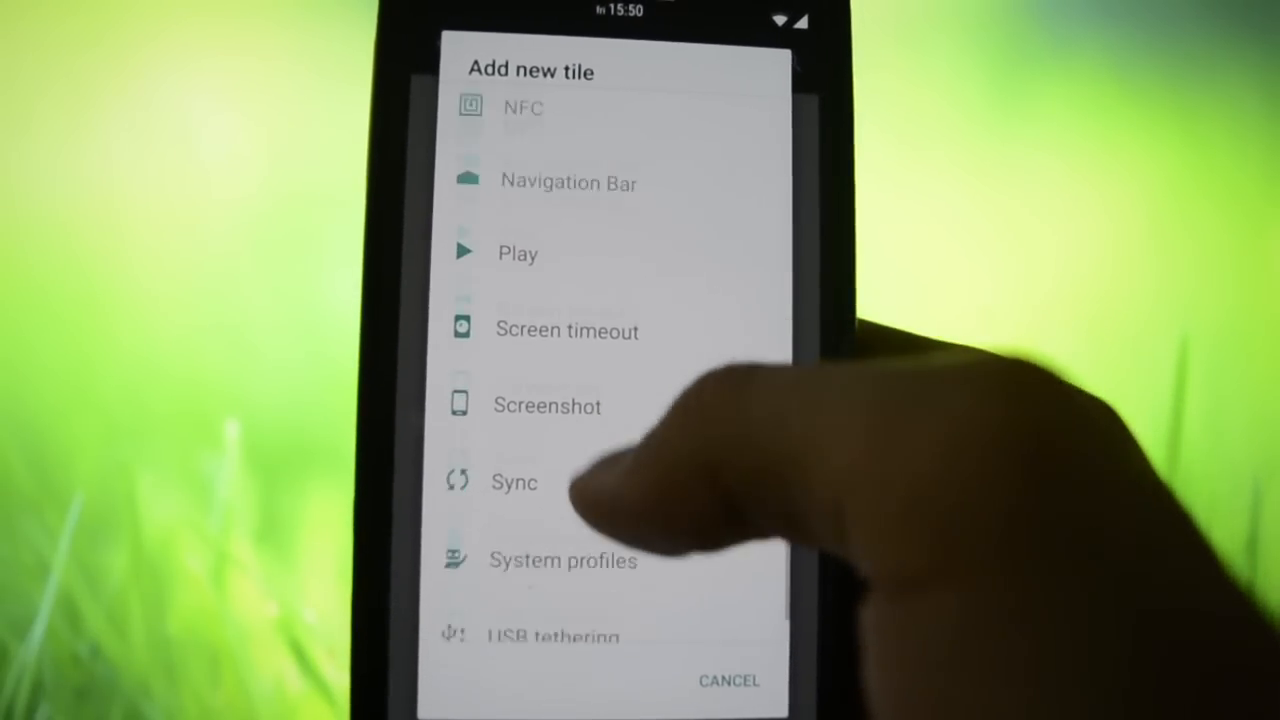
{"action": "scroll", "scroll_direction": "up", "scroll_amount": 3}
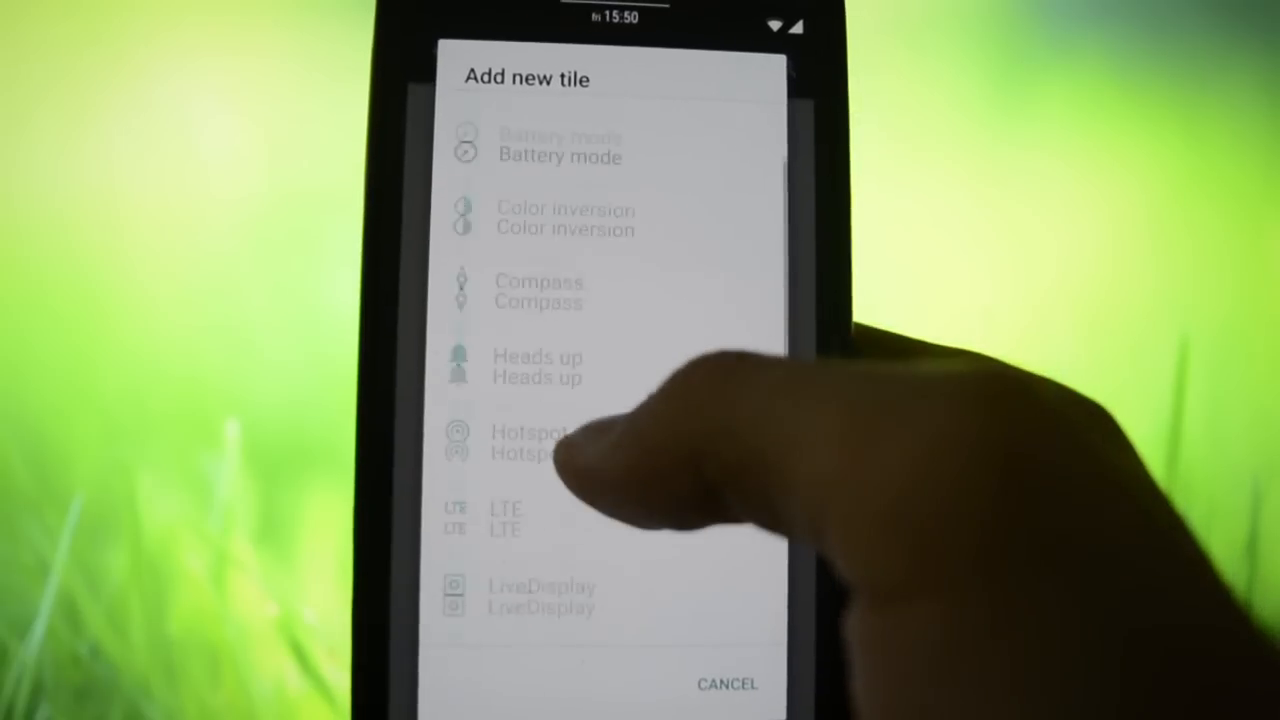
{"action": "scroll", "scroll_direction": "up", "scroll_amount": 3}
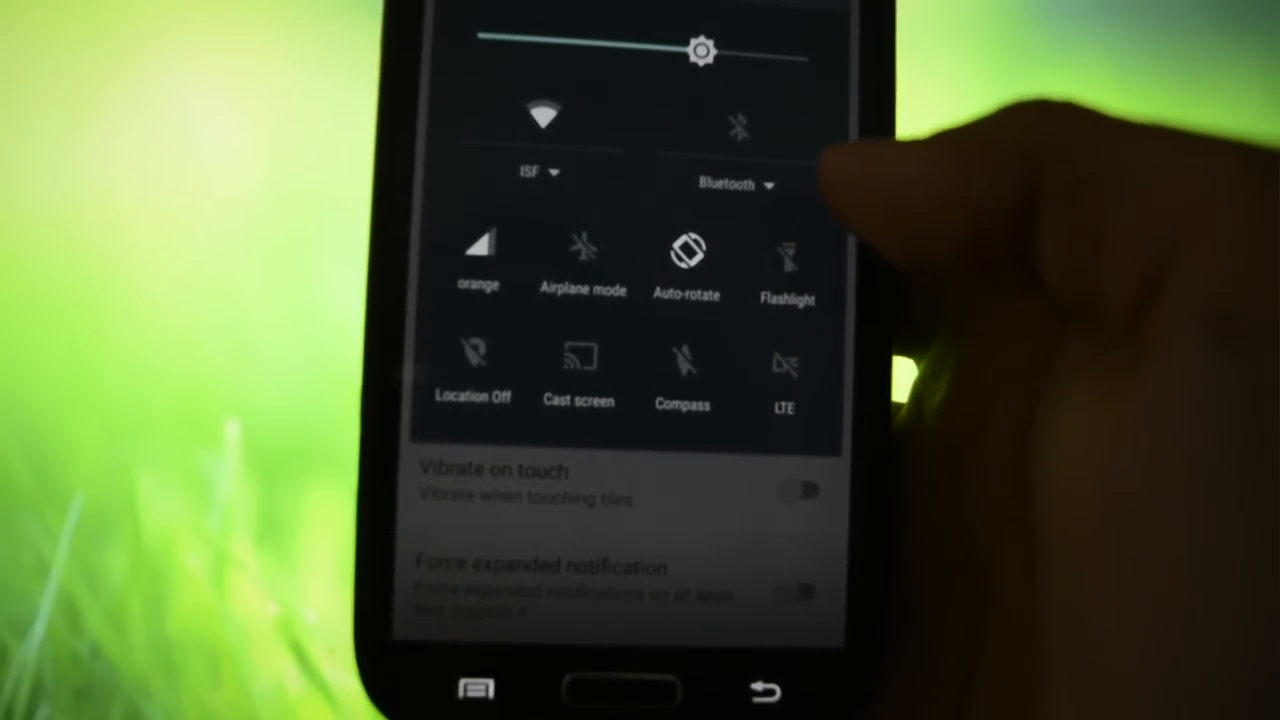
Review the ten quick settings tiles and return to the FlexControl category list.
{"action": "scroll", "scroll_direction": "down", "scroll_amount": 3}
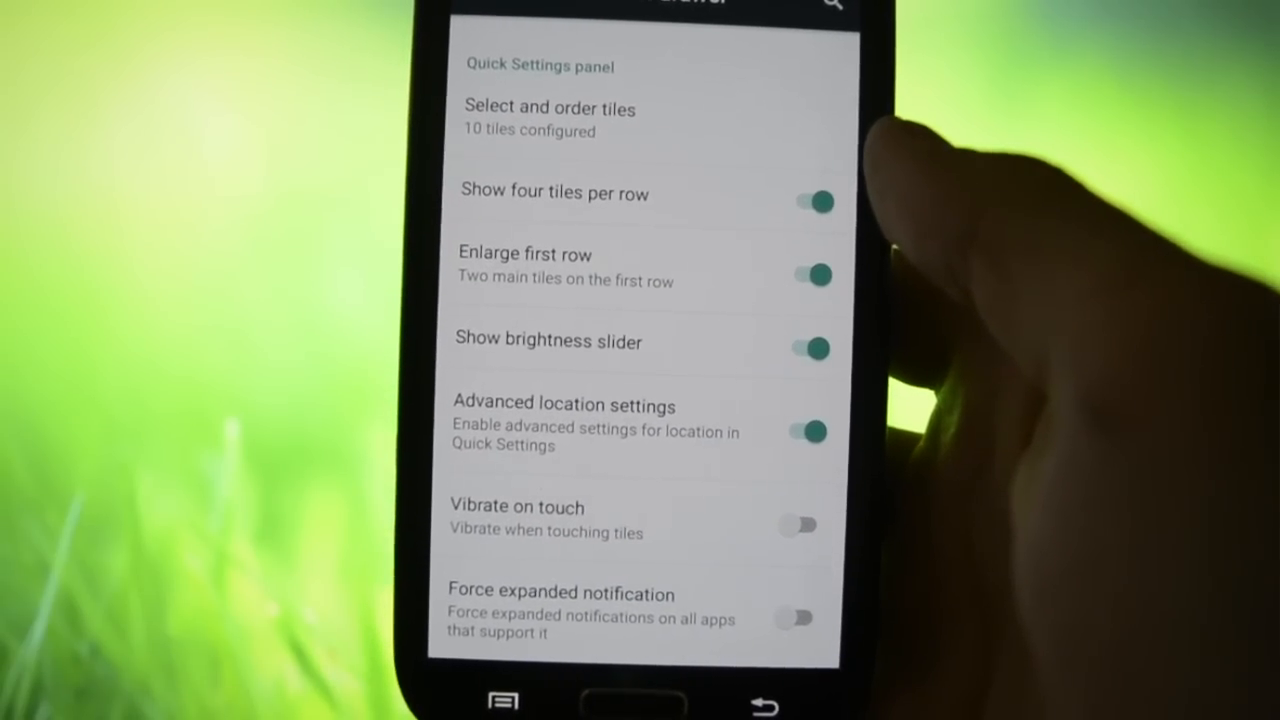
{"action": "scroll", "scroll_direction": "up", "scroll_amount": 3}
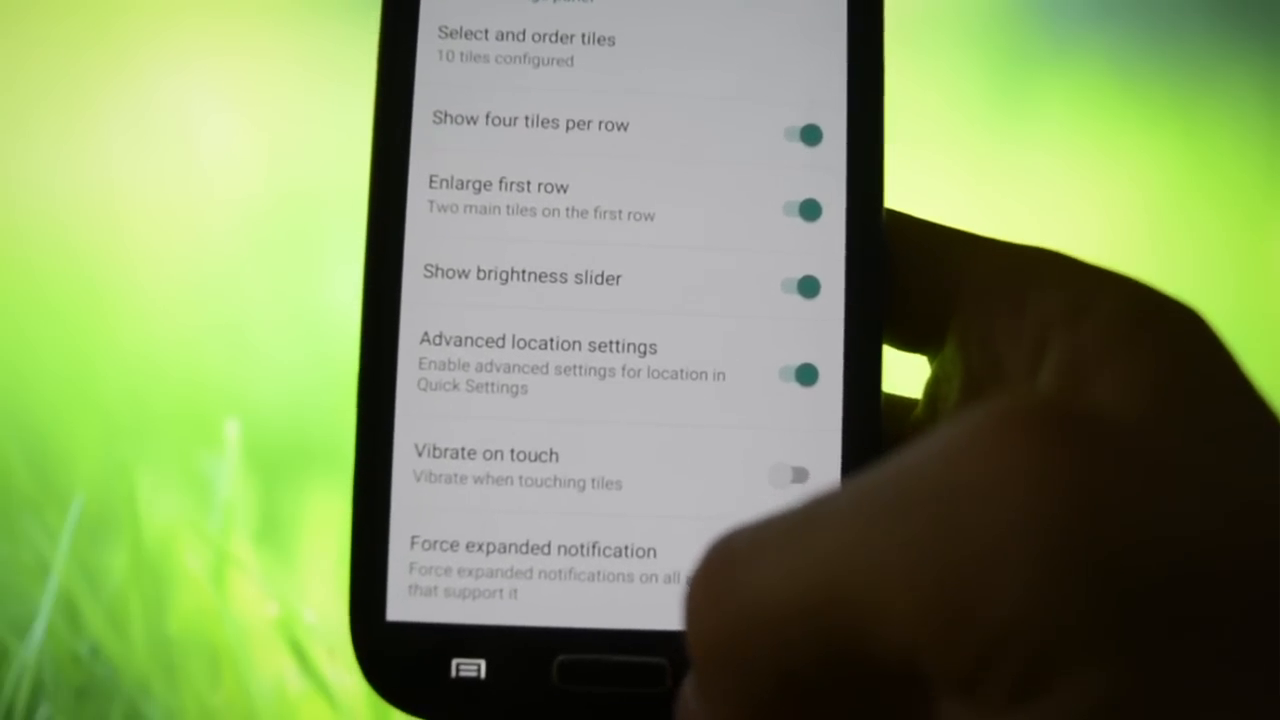
{"action": "left_click", "coordinate": [467, 73]}
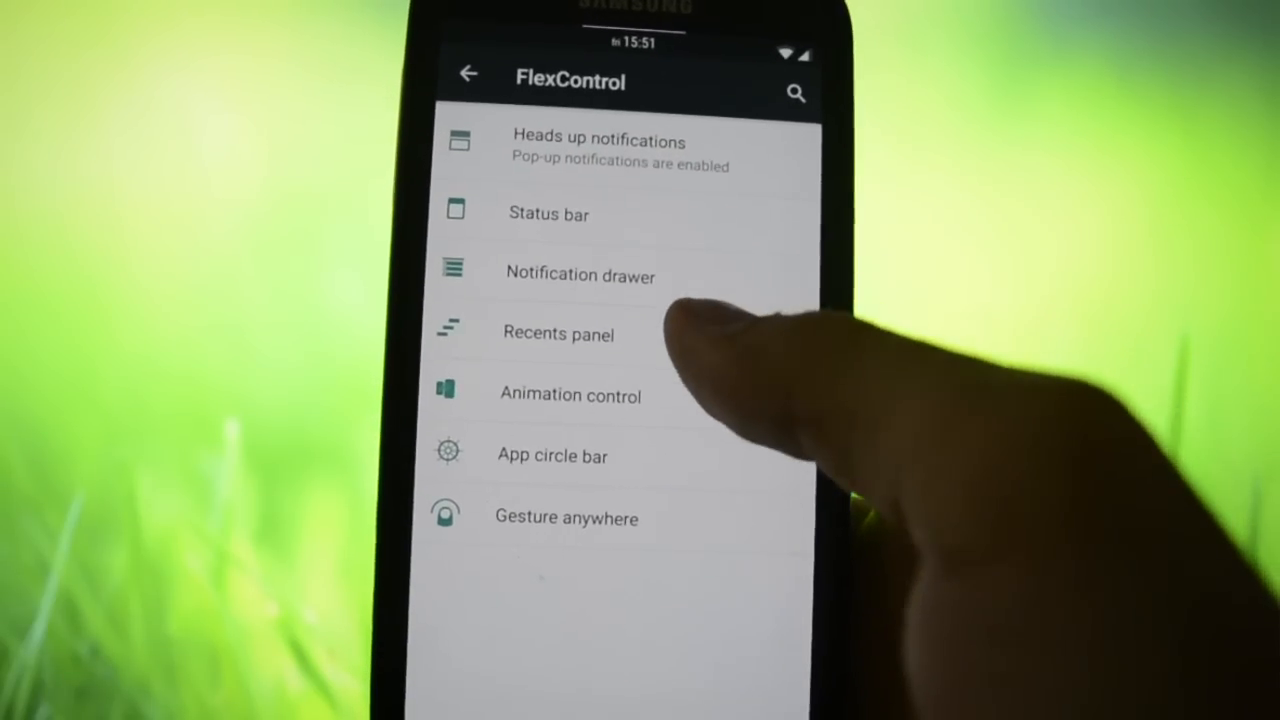
In Recents panel, turn on the Memory bar, then move on to Animation control.
{"action": "left_click", "coordinate": [558, 334]}
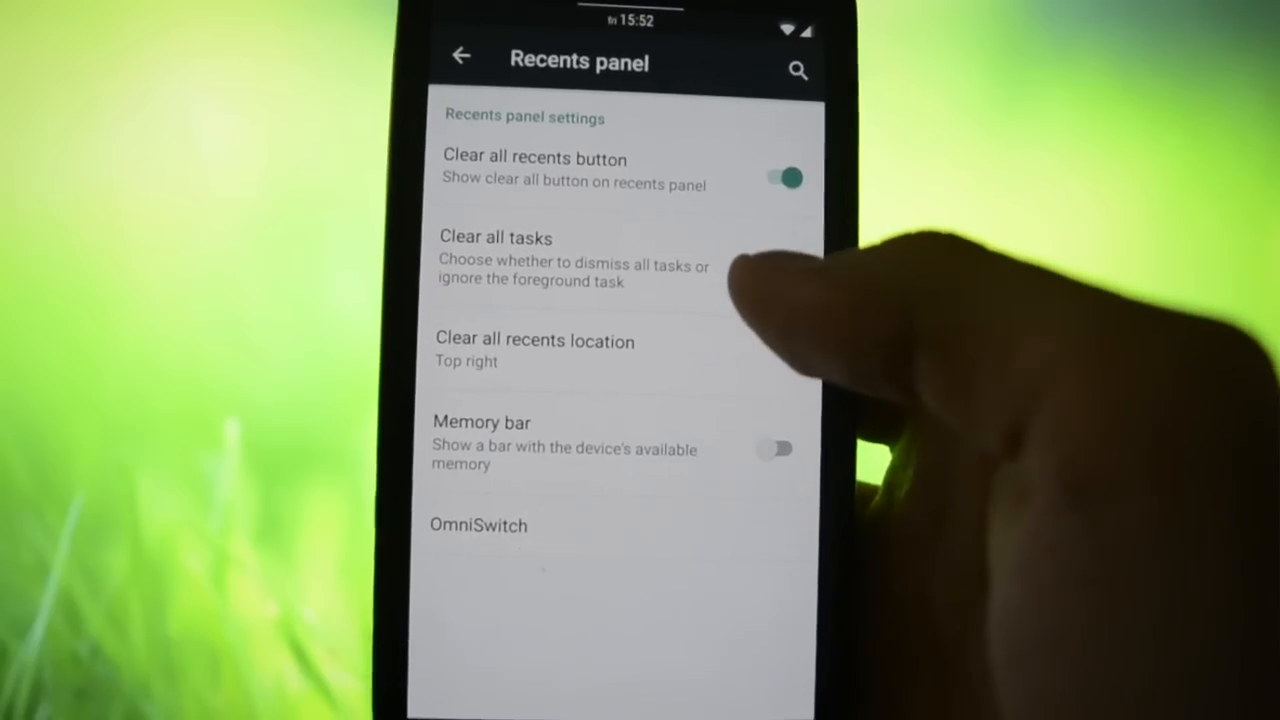
{"action": "left_click", "coordinate": [776, 448]}
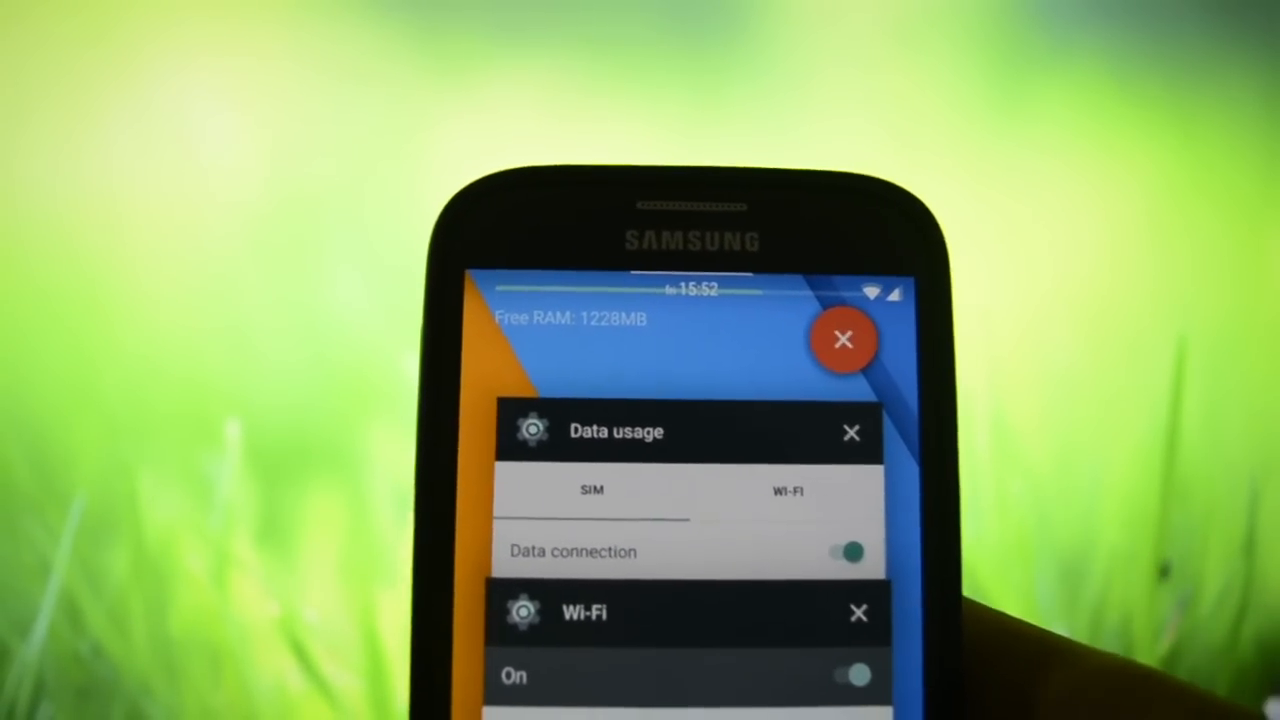
{"action": "scroll", "scroll_direction": "down", "scroll_amount": 3}
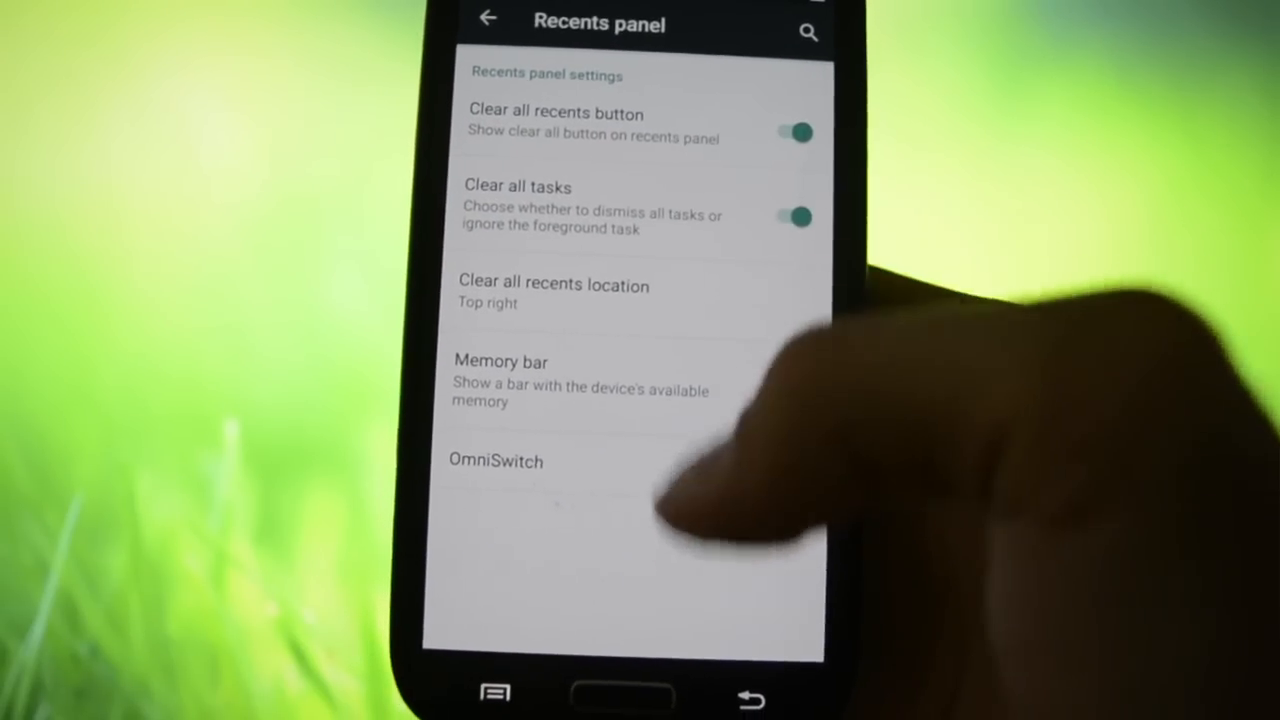
{"action": "left_click", "coordinate": [488, 22]}
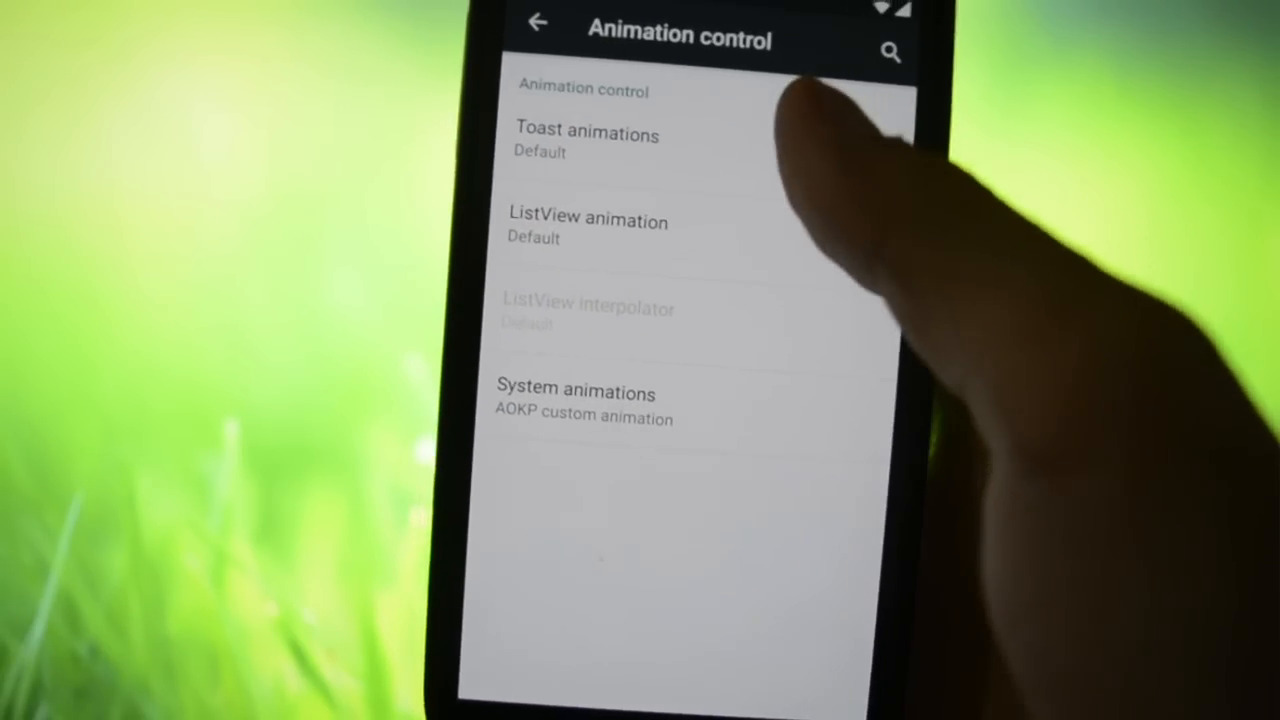
Set Toast animations to Fast fade and ListView animation to Scale.
{"action": "left_click", "coordinate": [587, 135]}
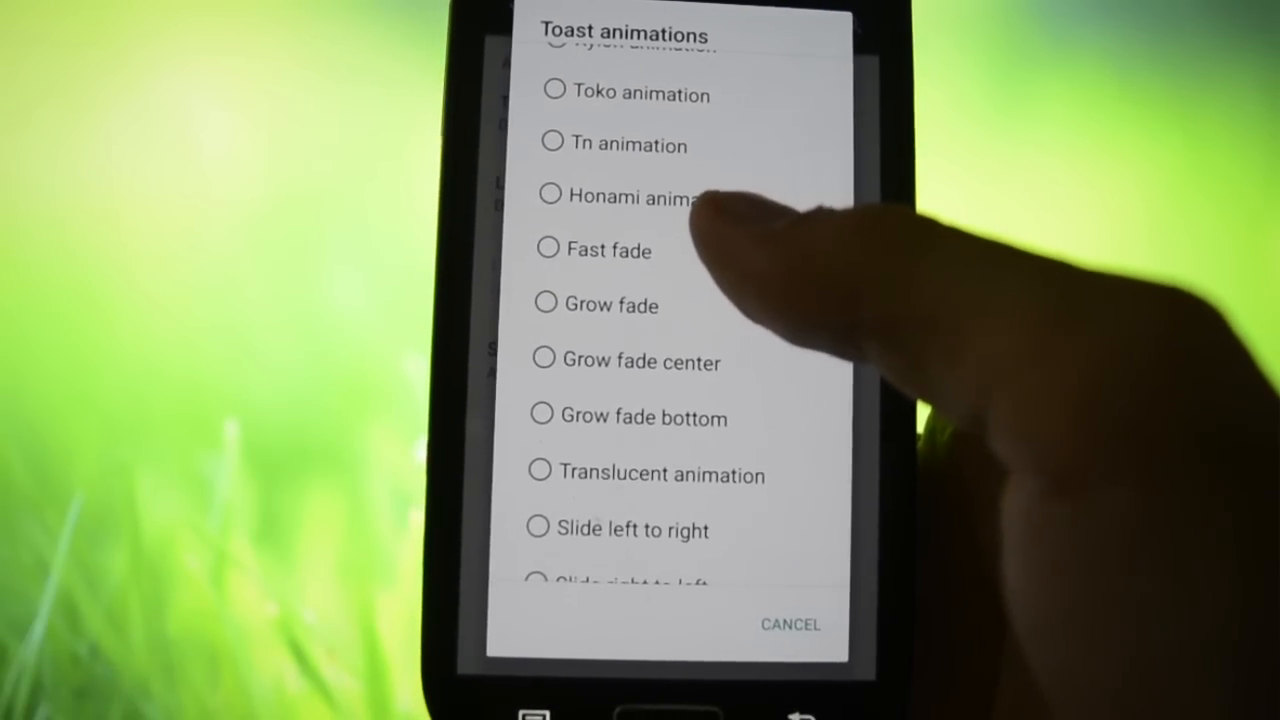
{"action": "scroll", "scroll_direction": "up", "scroll_amount": 3}
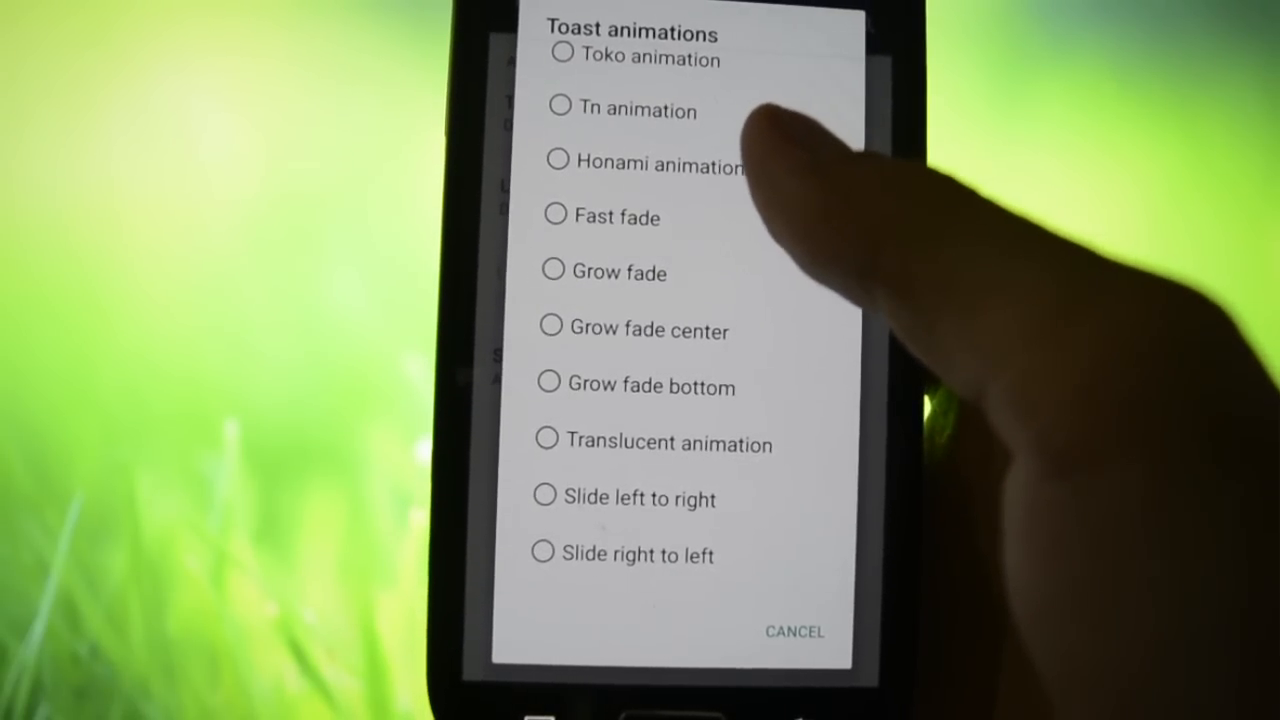
{"action": "left_click", "coordinate": [614, 217]}
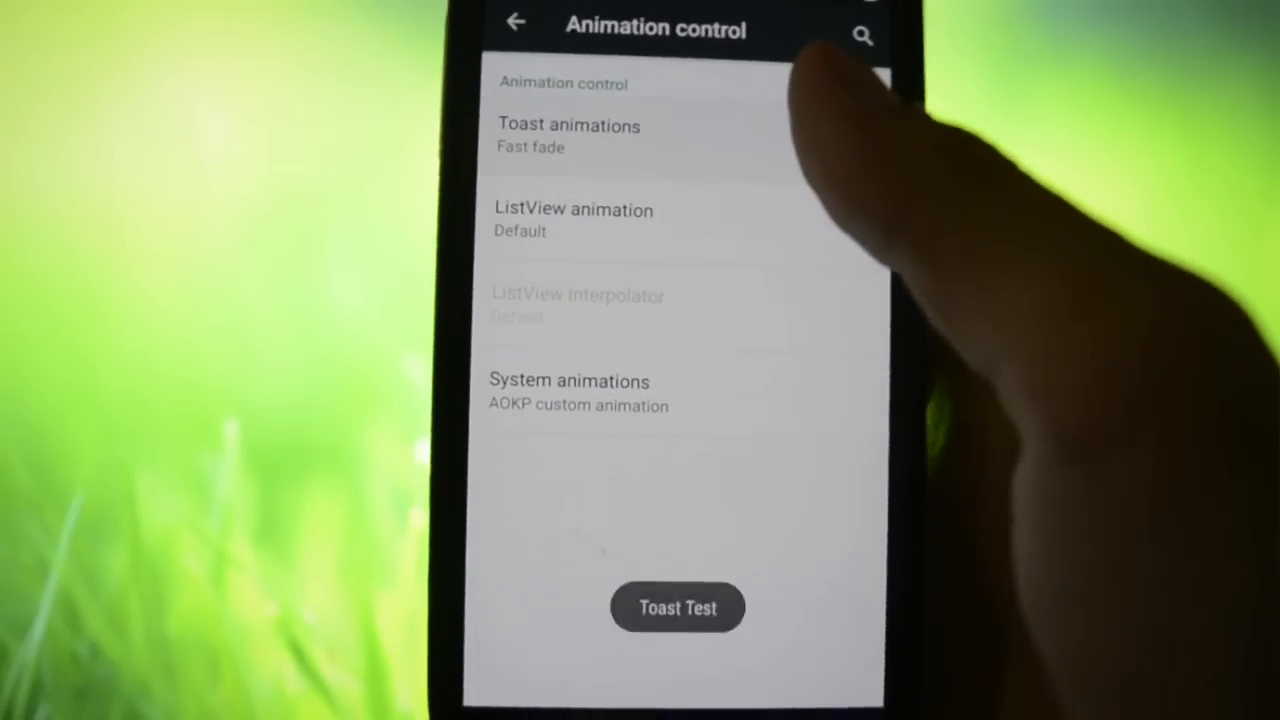
{"action": "left_click", "coordinate": [573, 210]}
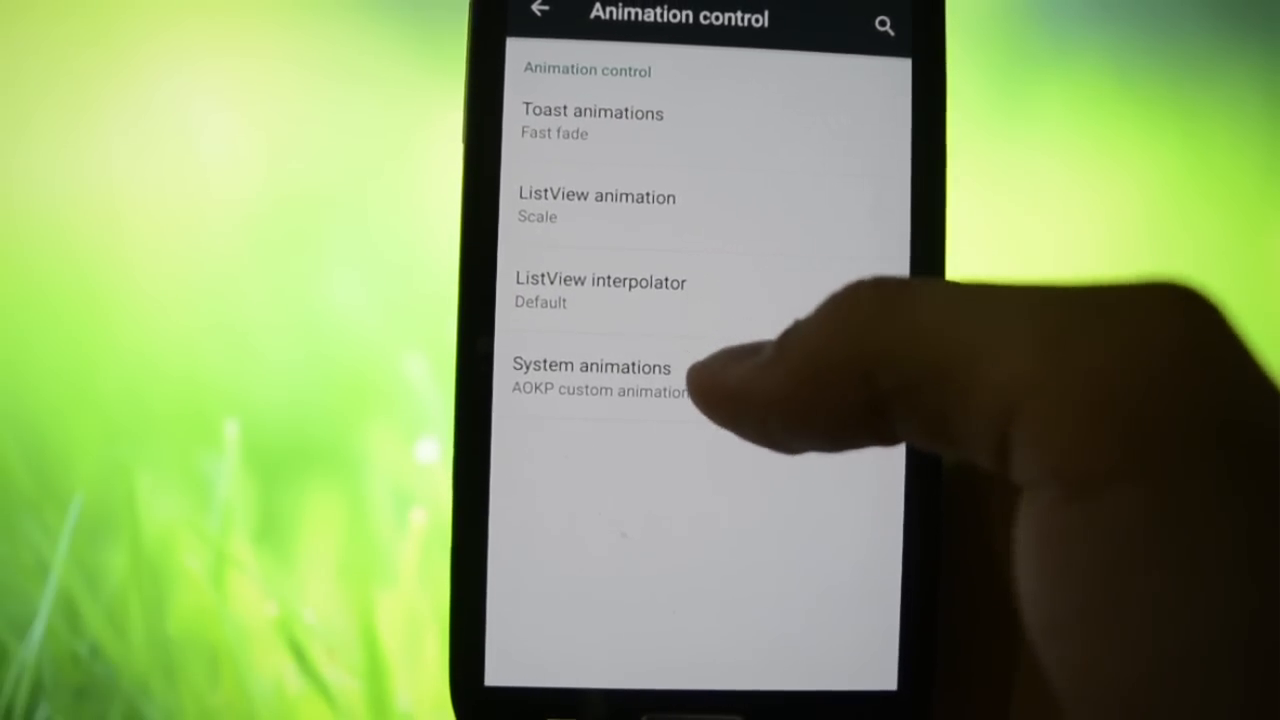
Browse the System animations list, then move on to App circle bar.
{"action": "left_click", "coordinate": [591, 367]}
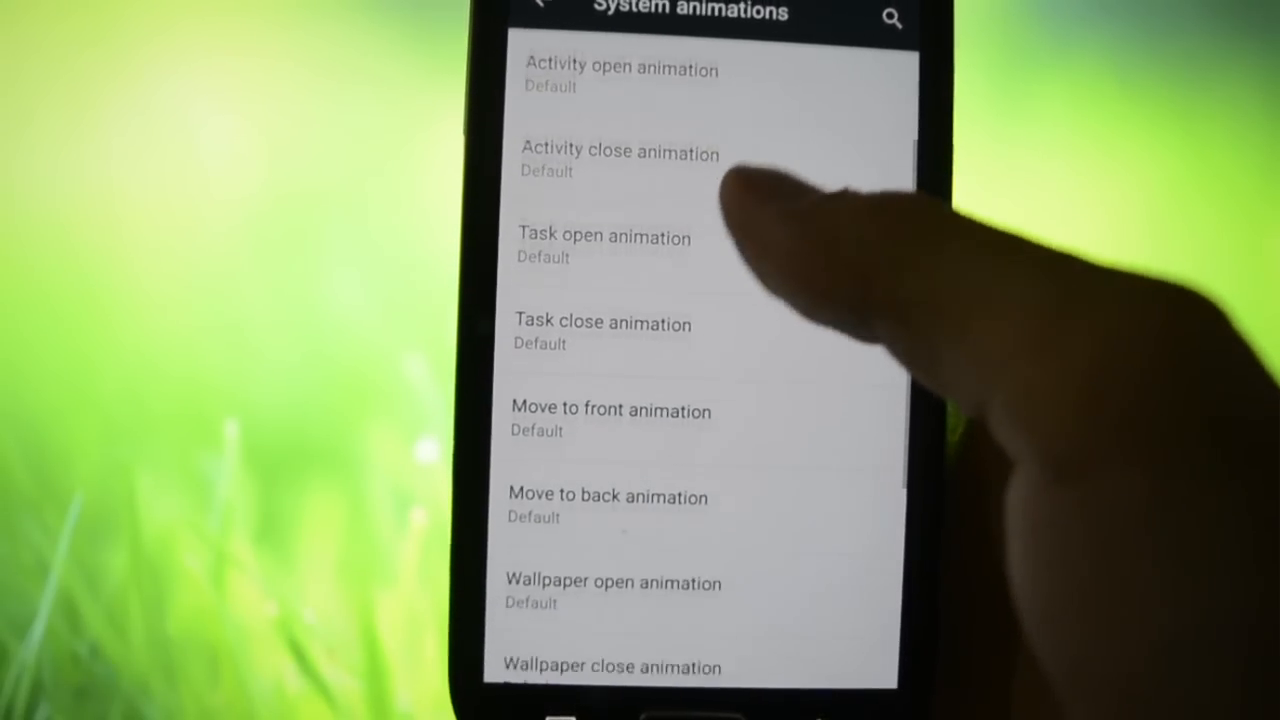
{"action": "scroll", "scroll_direction": "down", "scroll_amount": 3}
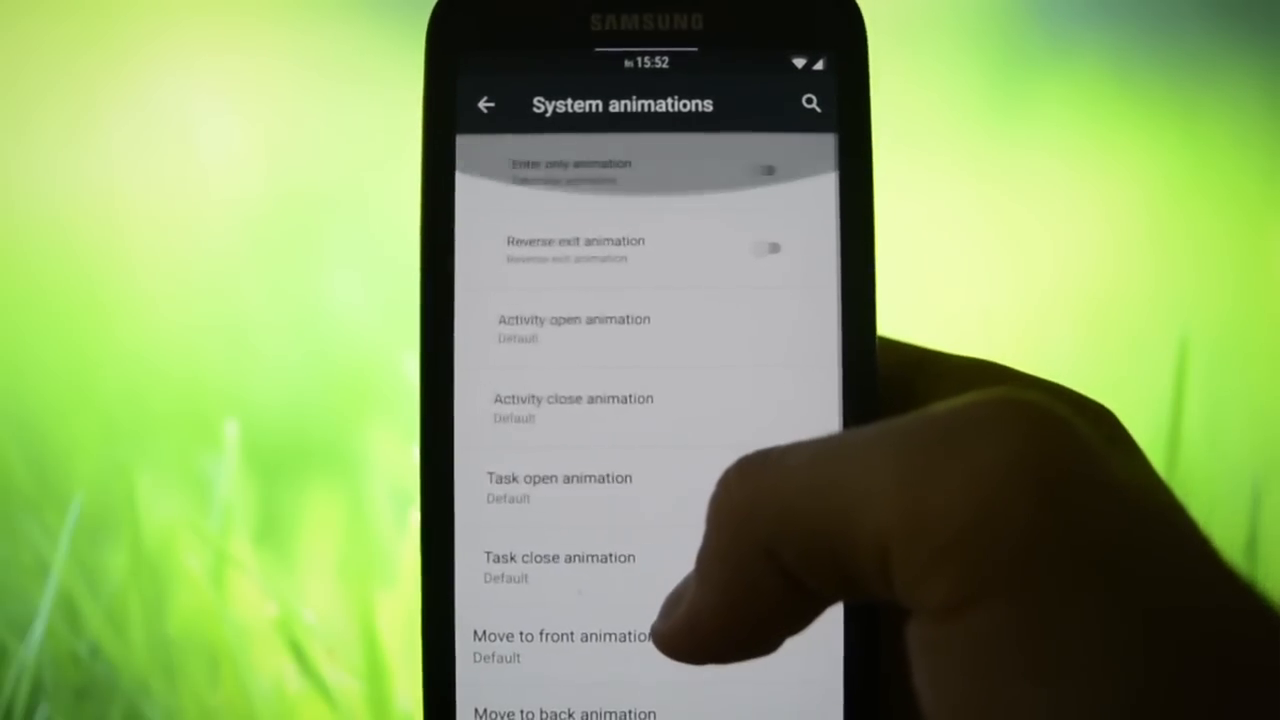
{"action": "scroll", "scroll_direction": "down", "scroll_amount": 3}
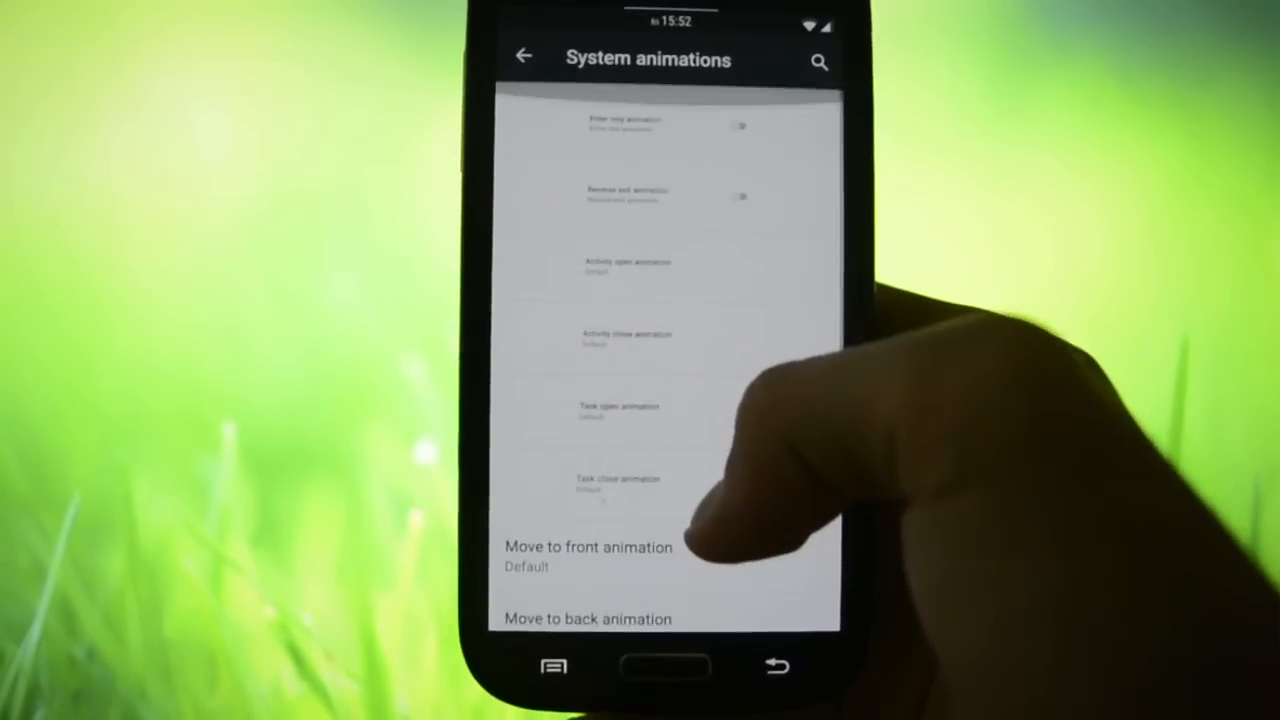
{"action": "scroll", "scroll_direction": "down", "scroll_amount": 3}
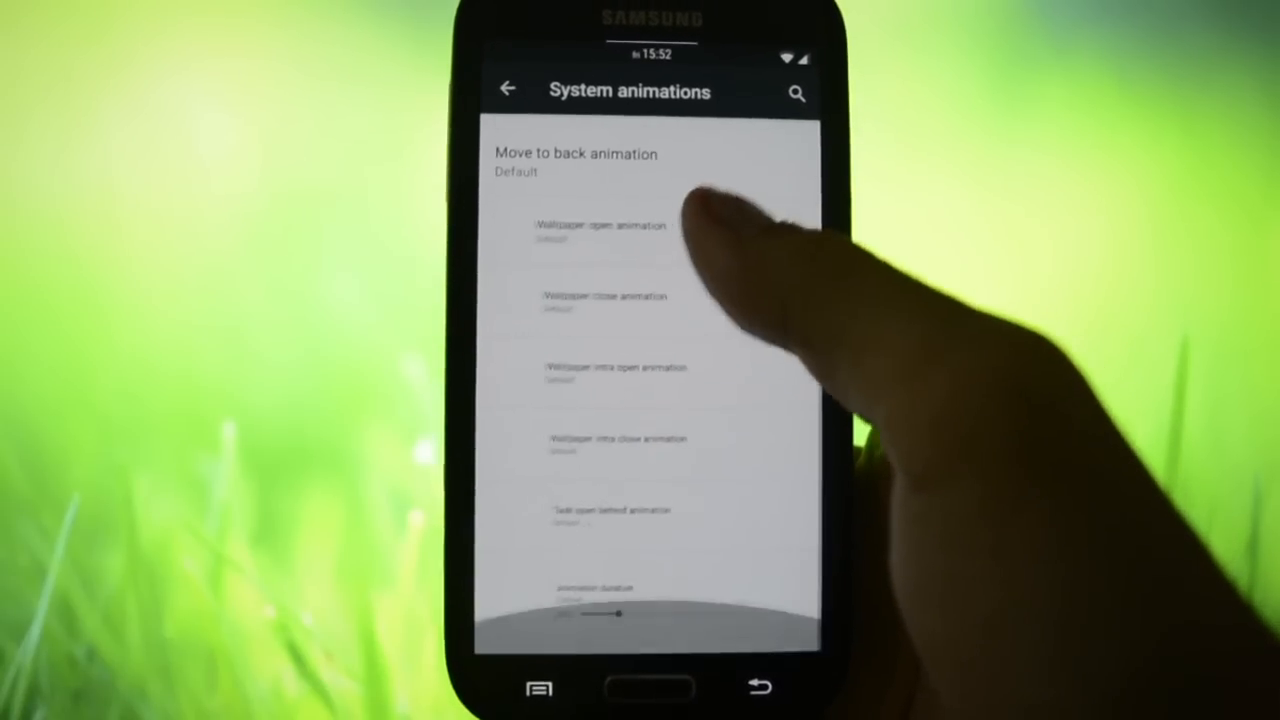
{"action": "left_click", "coordinate": [508, 88]}
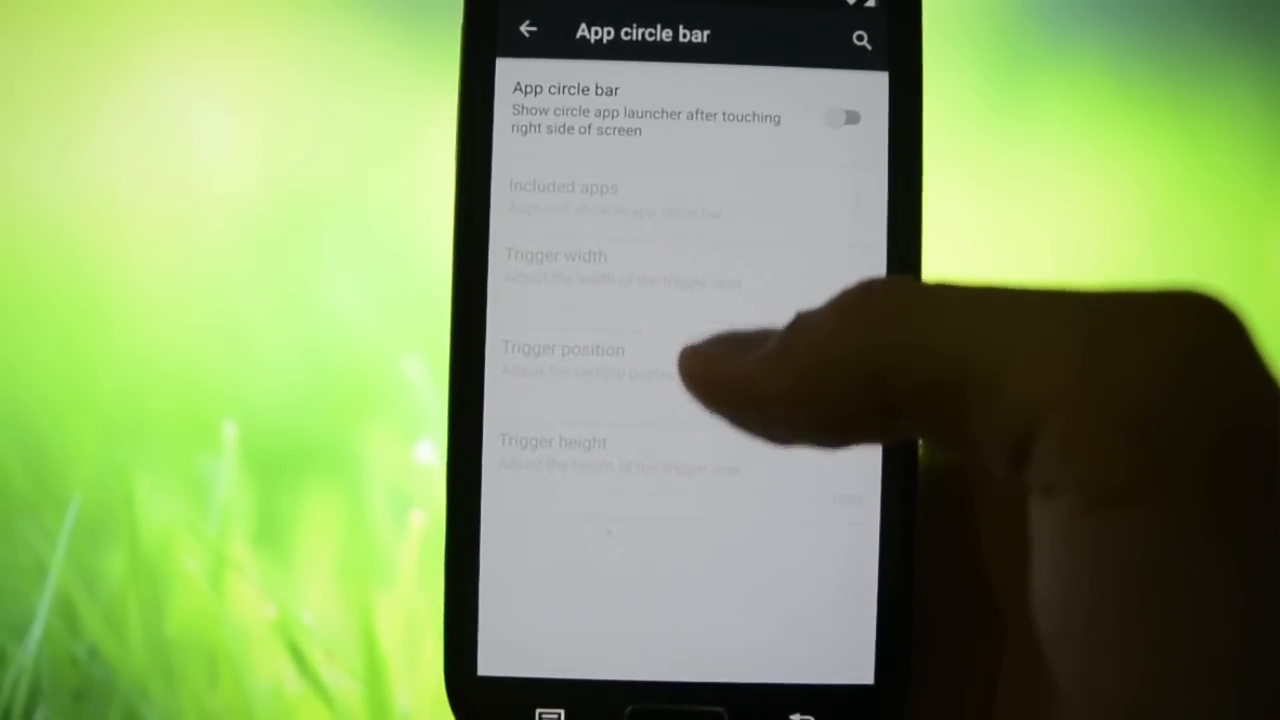
Switch App circle bar on, widen its Trigger width, then go to Gesture anywhere.
{"action": "left_click", "coordinate": [843, 118]}
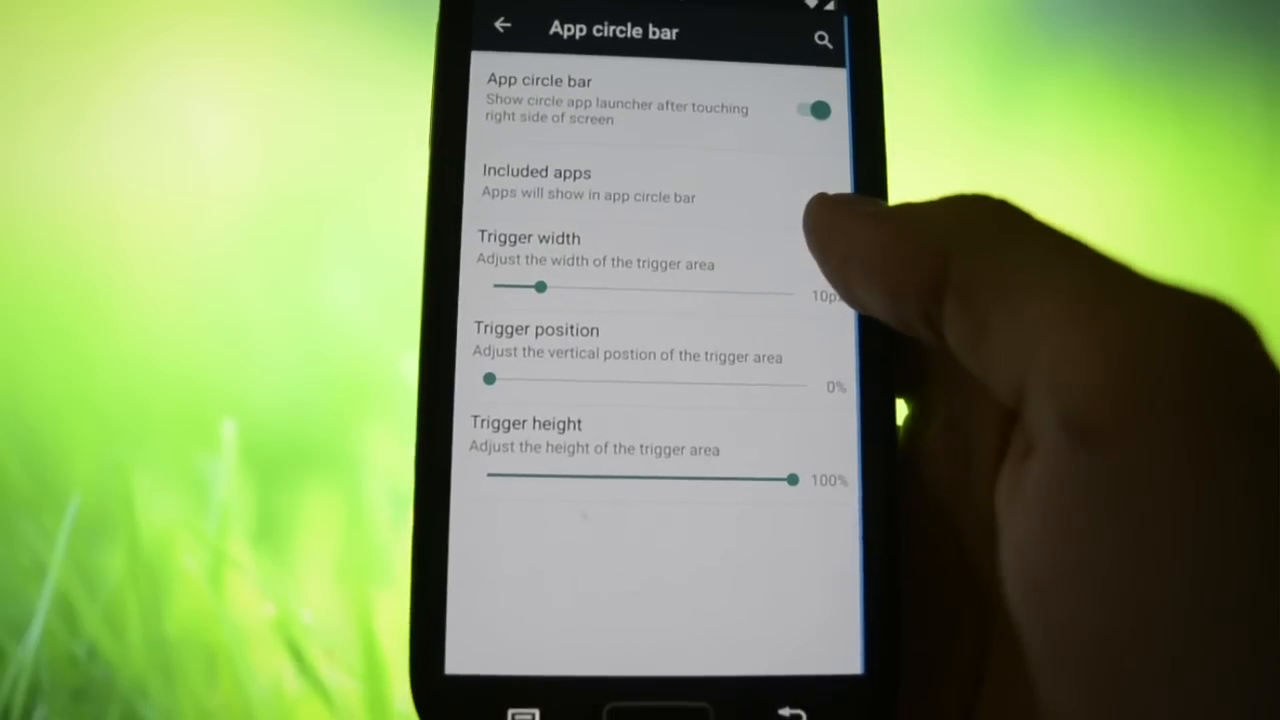
{"action": "left_click_drag", "start_coordinate": [540, 287], "coordinate": [750, 313]}
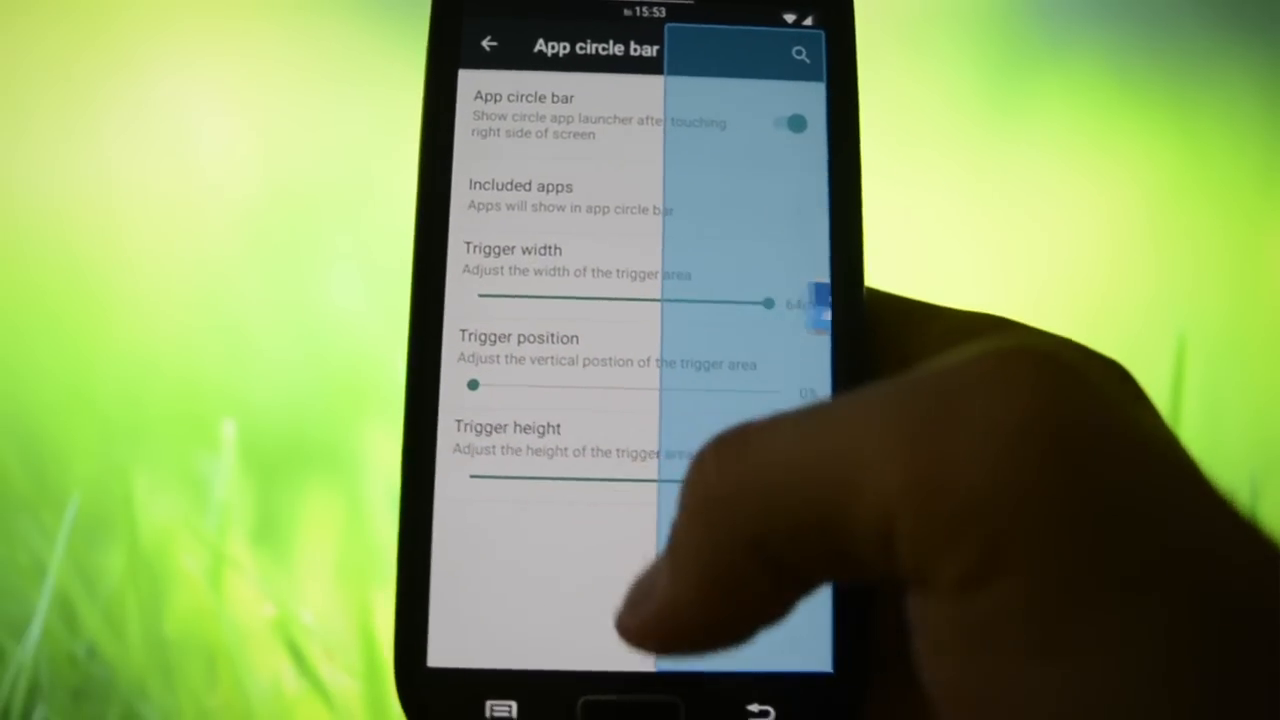
{"action": "left_click", "coordinate": [790, 123]}
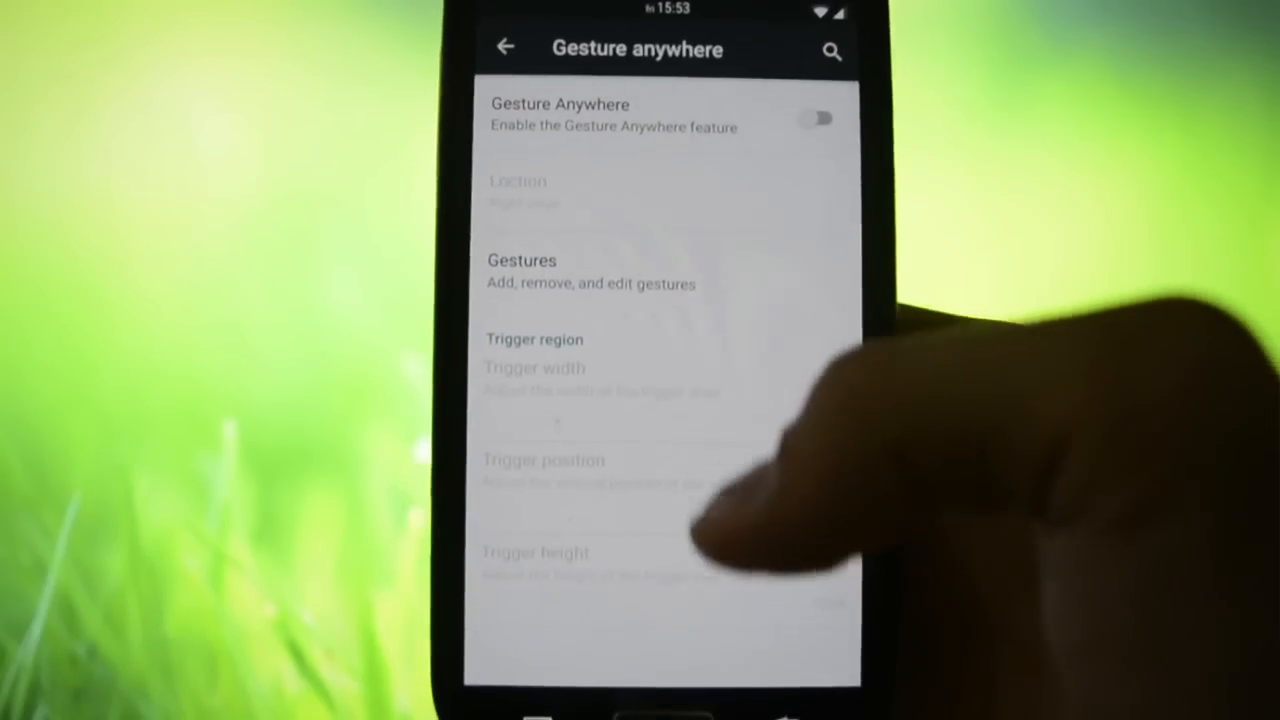
Check the Performance page with per-app profiles enabled, then leave for the app drawer.
{"action": "left_click", "coordinate": [506, 47]}
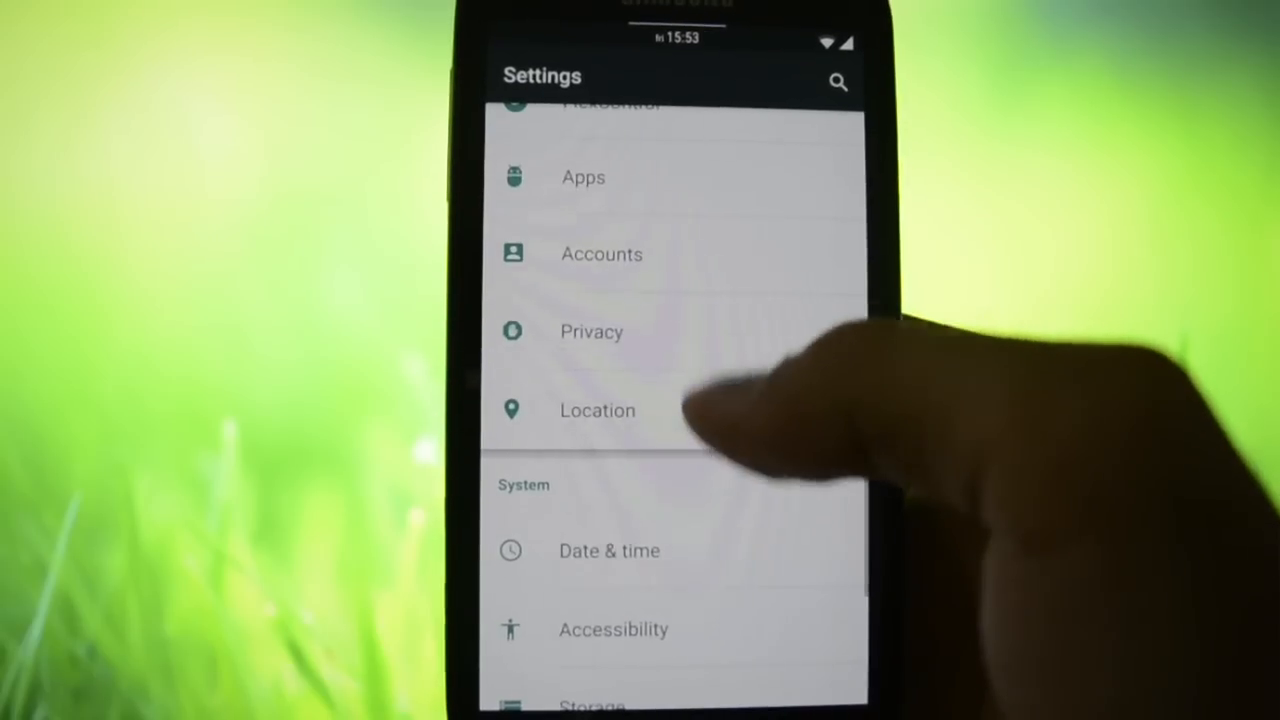
{"action": "scroll", "scroll_direction": "up", "scroll_amount": 3}
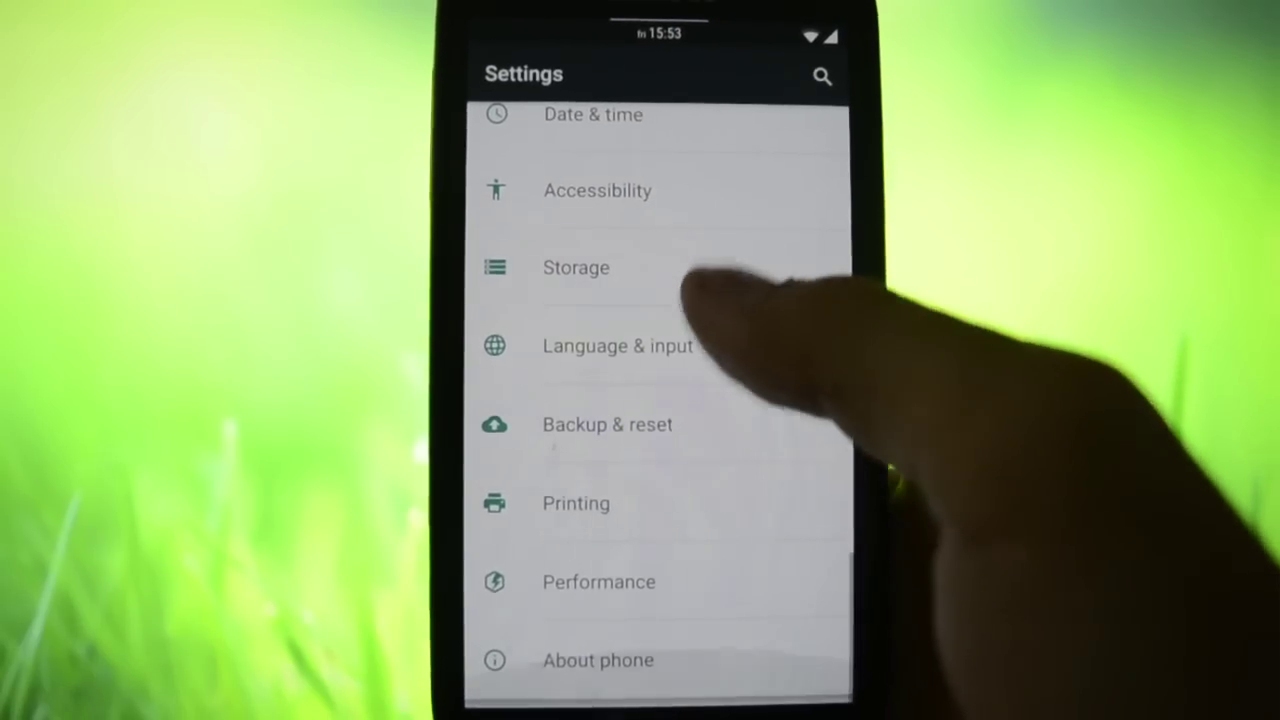
{"action": "left_click", "coordinate": [598, 582]}
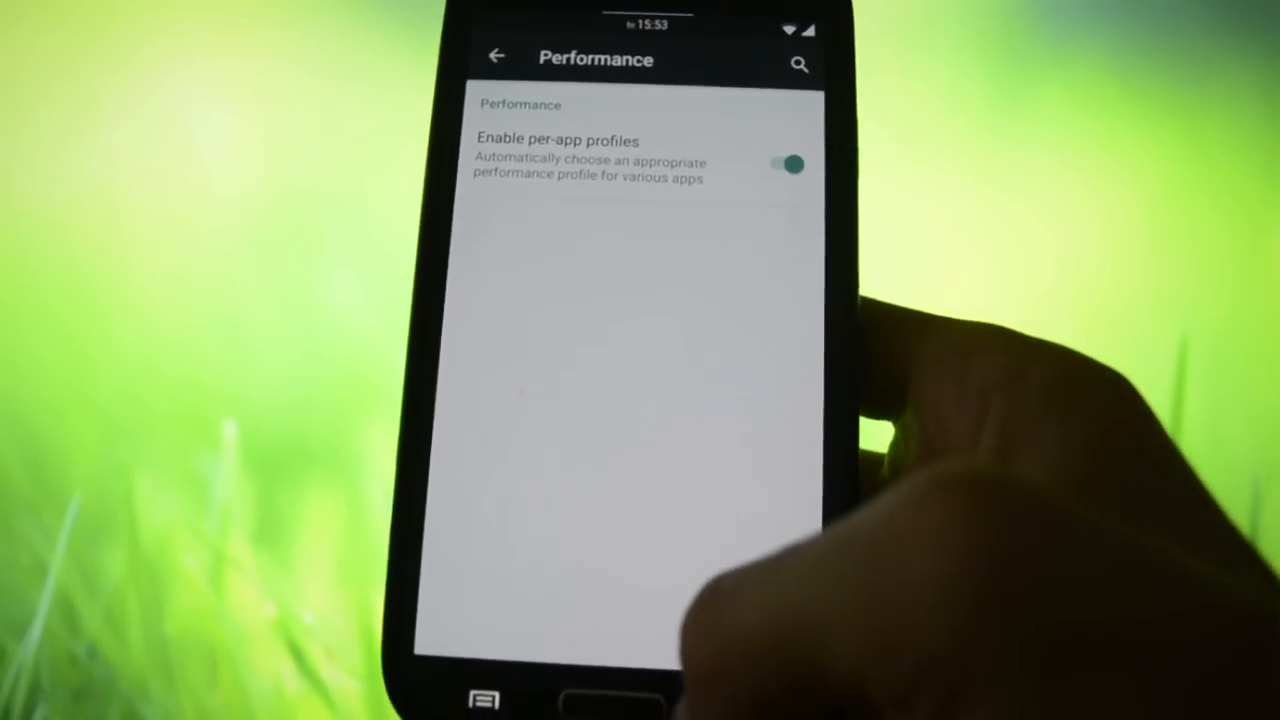
{"action": "left_click", "coordinate": [497, 55]}
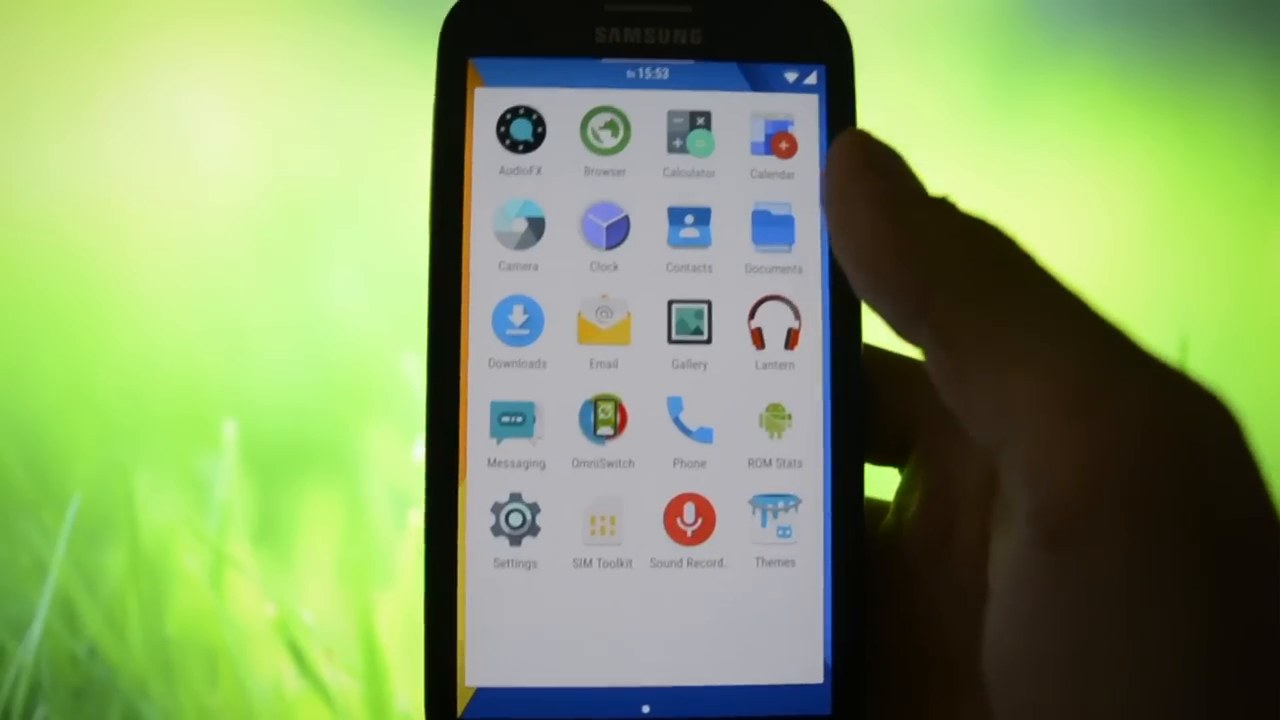
Launch the music player, dismiss the floating button tips, and open the #STM_AVG album.
{"action": "left_click", "coordinate": [516, 530]}
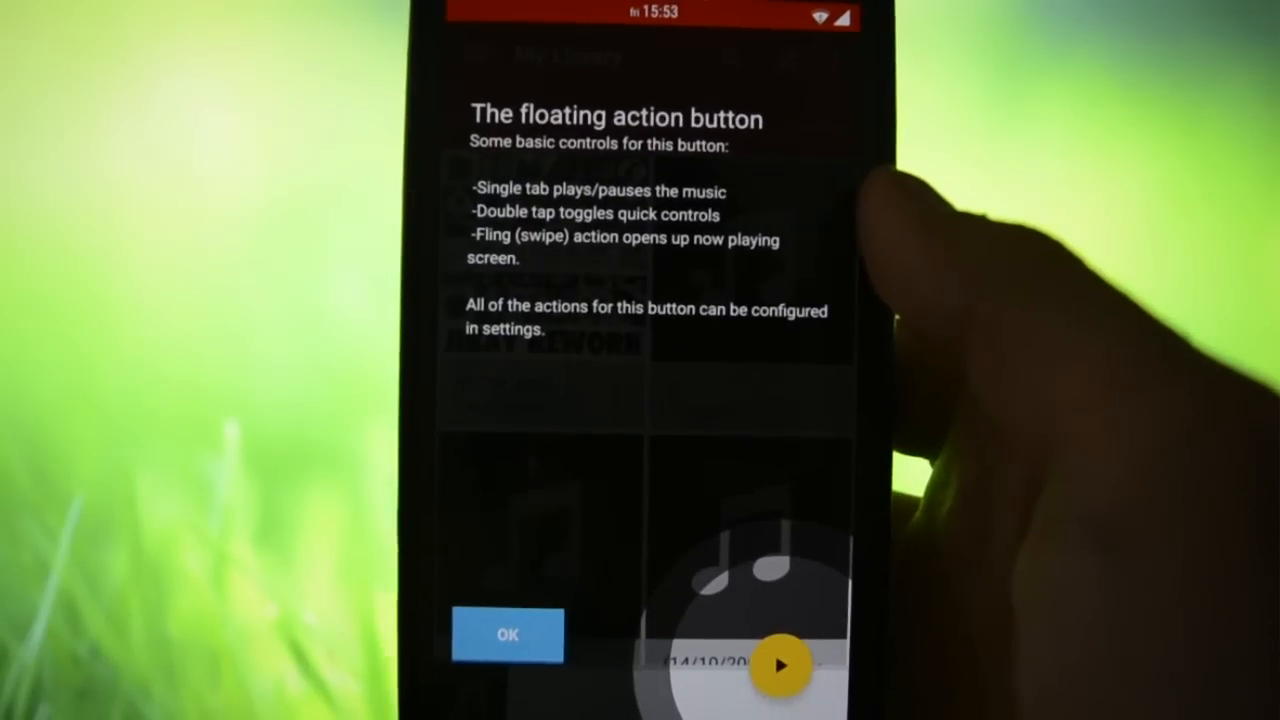
{"action": "left_click", "coordinate": [507, 635]}
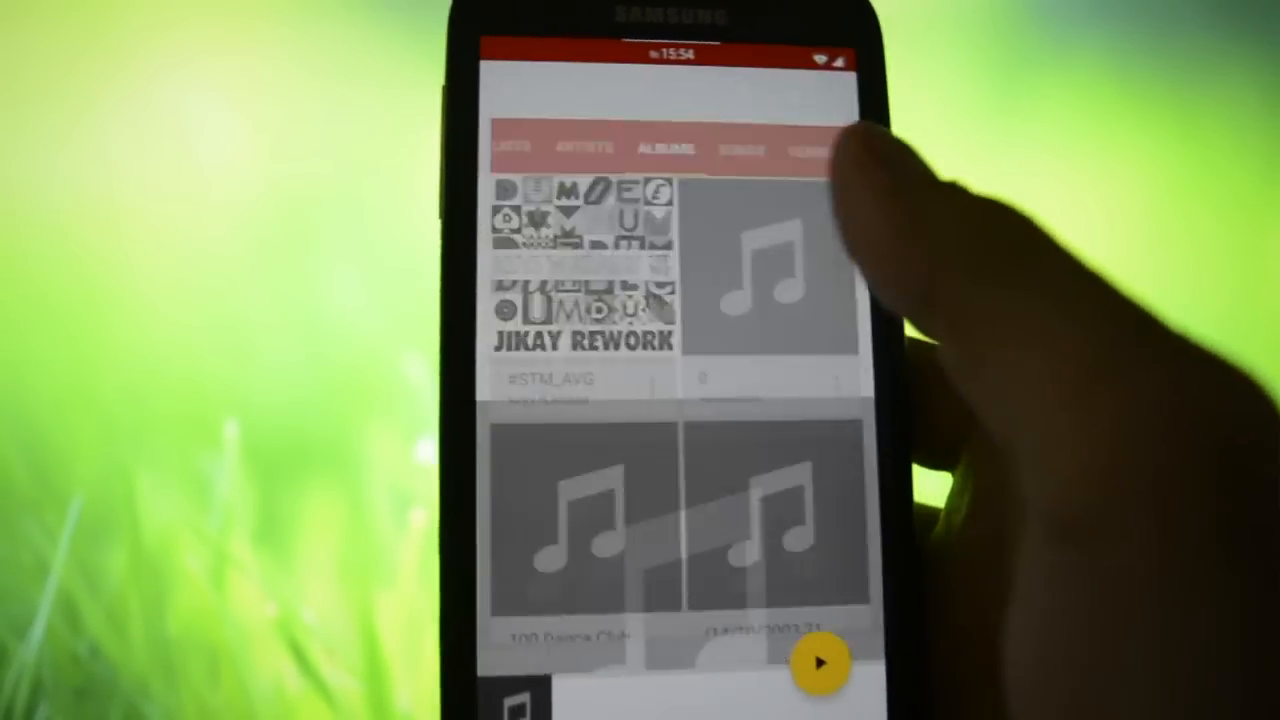
{"action": "left_click", "coordinate": [570, 280]}
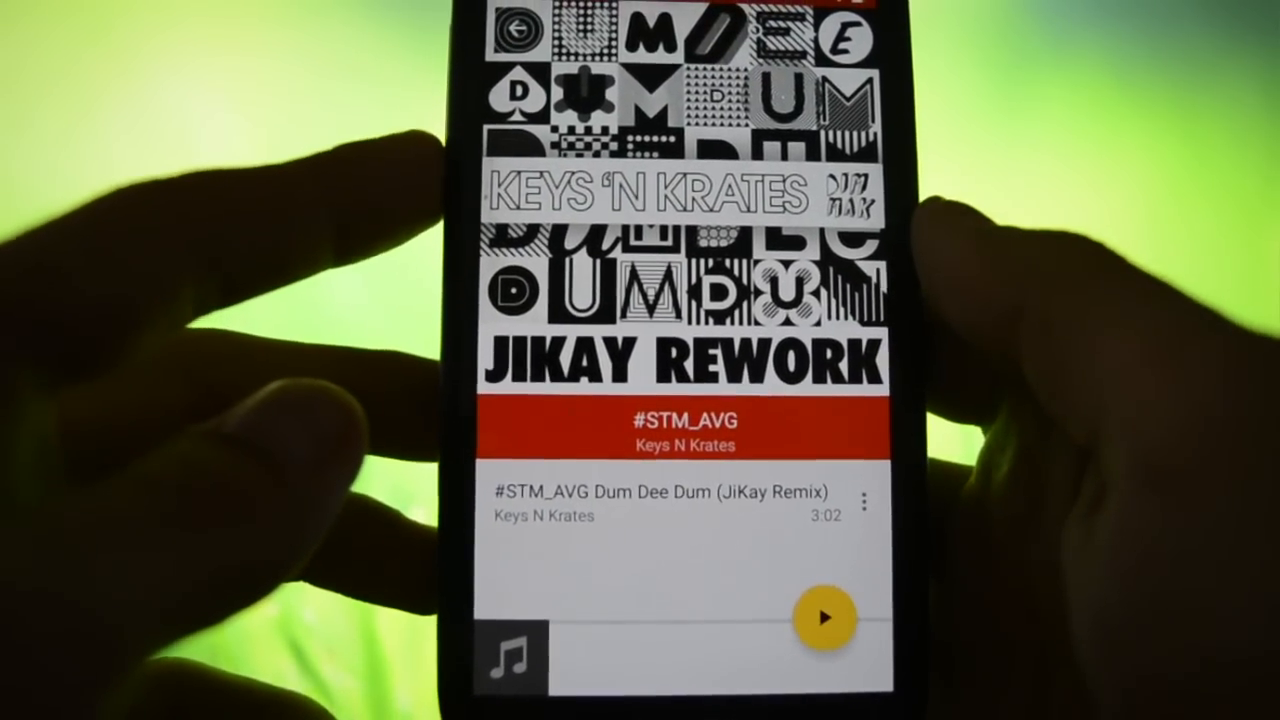